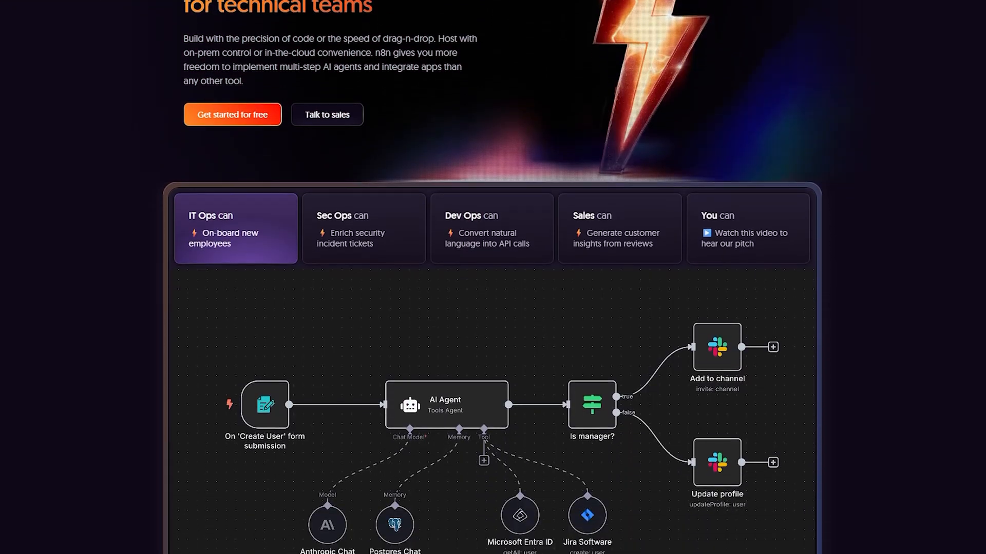
Scroll the n8n homepage from the hero workflow demo down to the integrations and AI-agent sections.
scroll(down, 3)
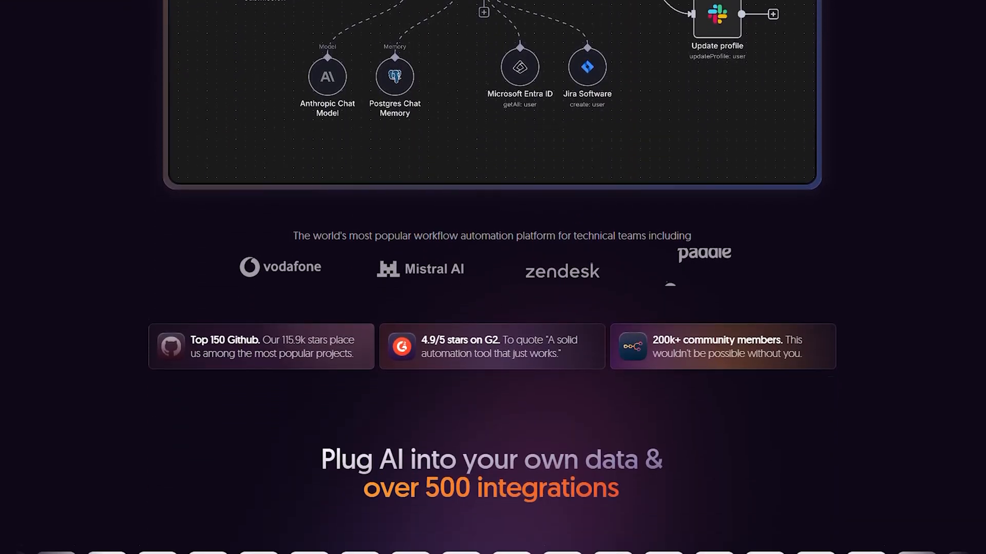
scroll(down, 3)
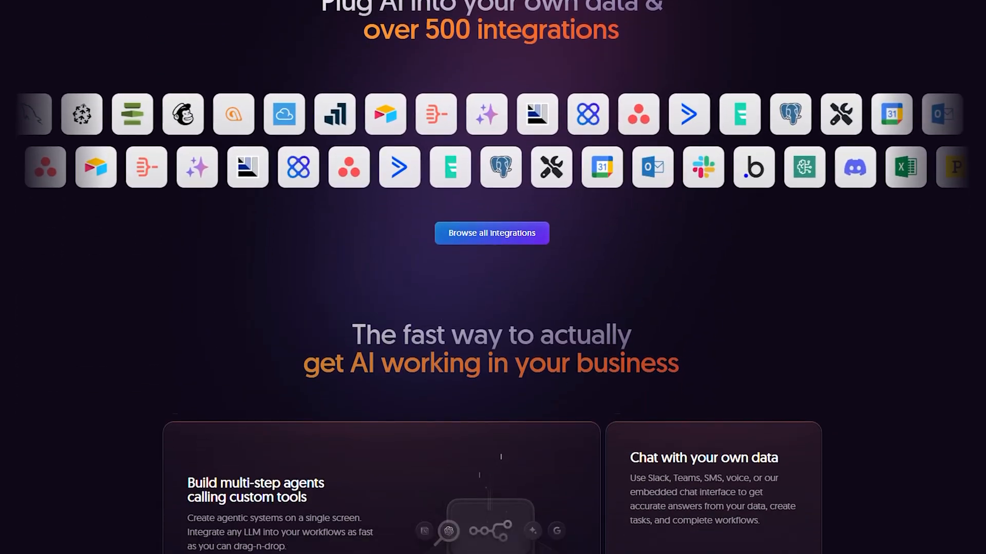
scroll(down, 3)
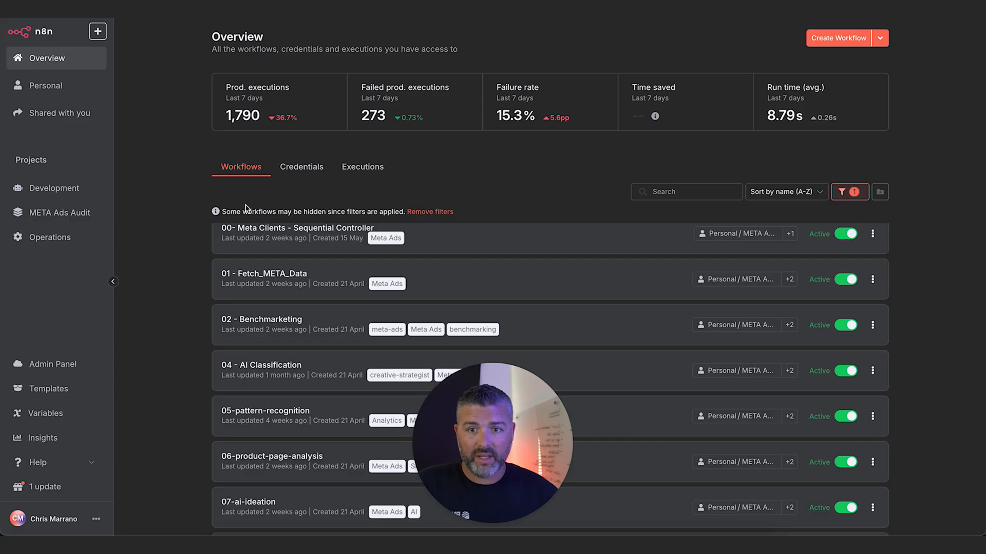
scroll(down, 3)
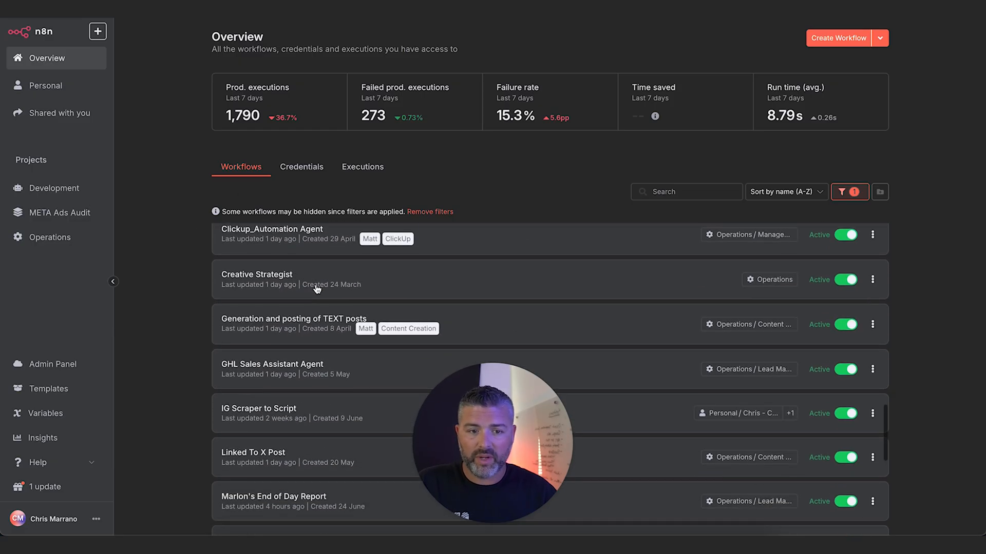
scroll(down, 3)
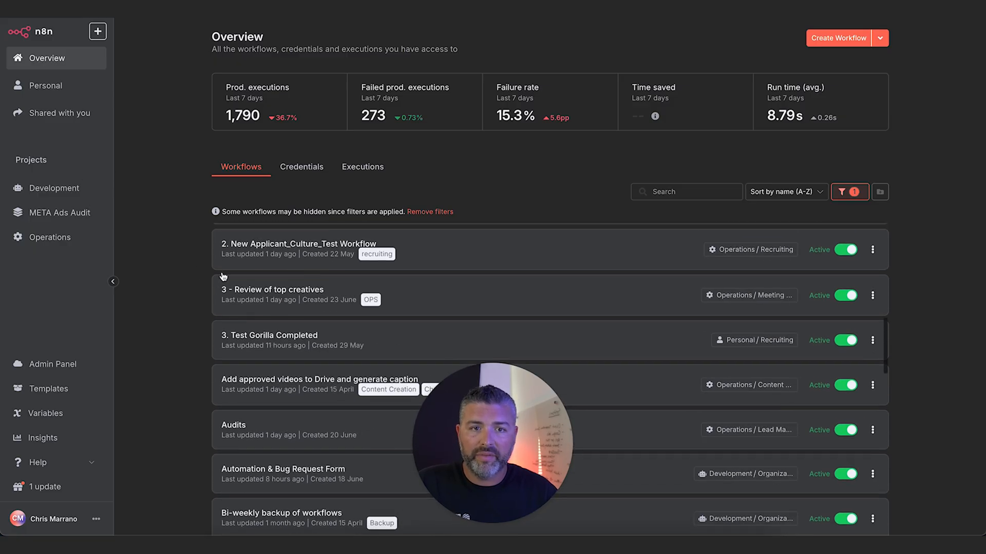
scroll(up, 3)
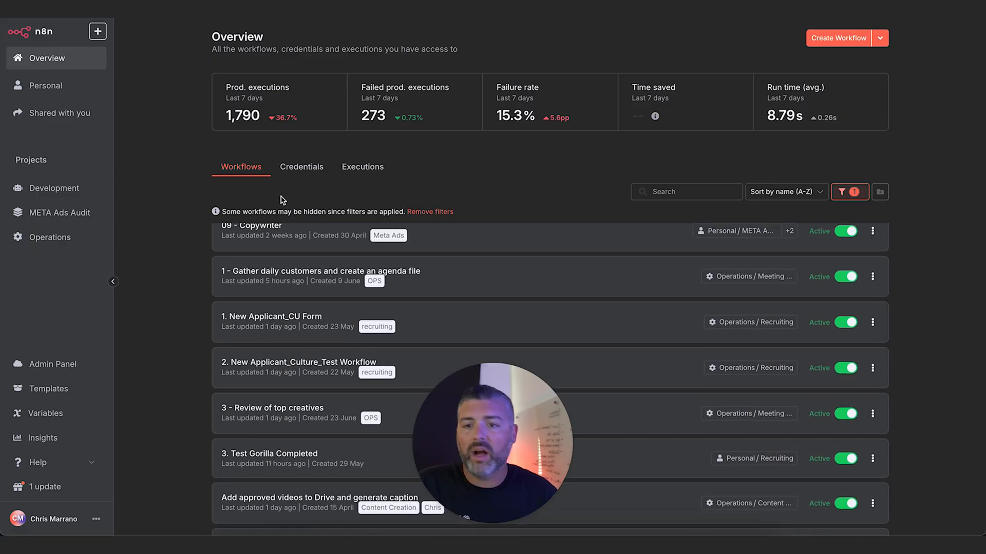
mouse_move(45, 85)
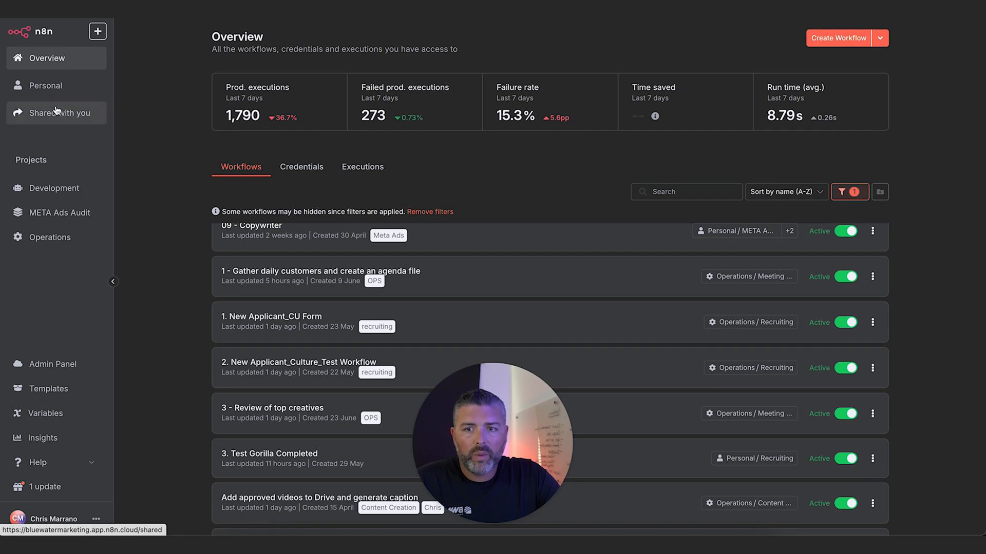
From Personal, enter the META Automation folder and open 01 - Fetch_META_Data.
click(45, 86)
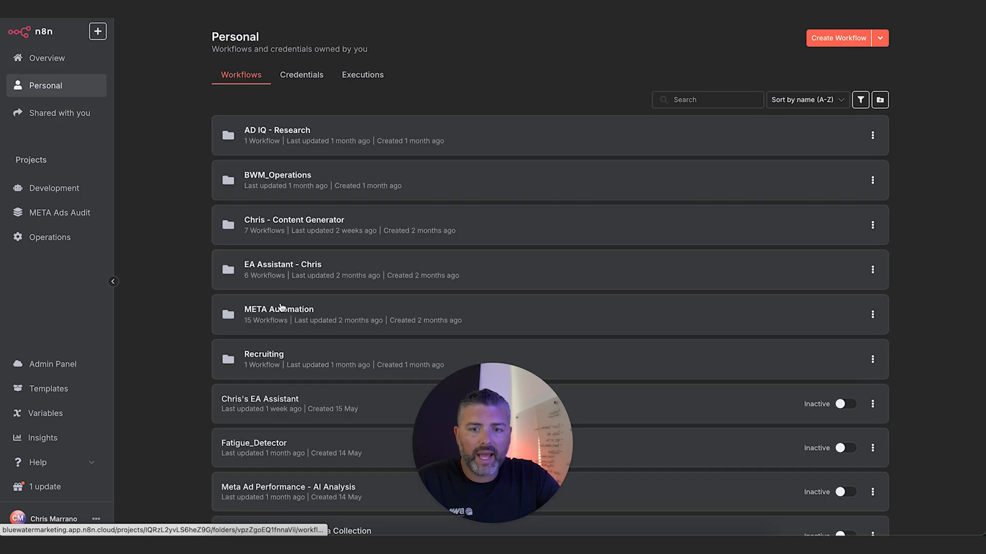
click(278, 309)
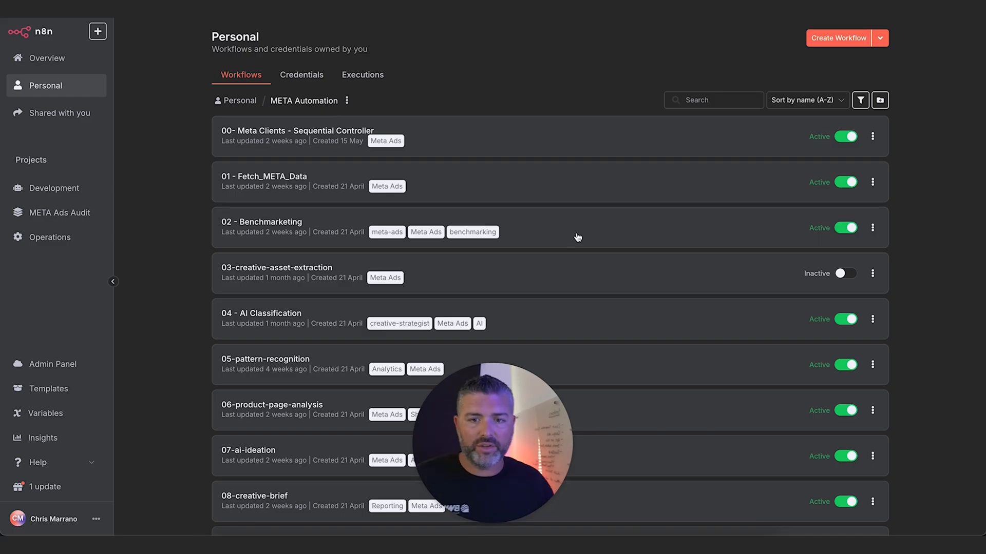
scroll(down, 3)
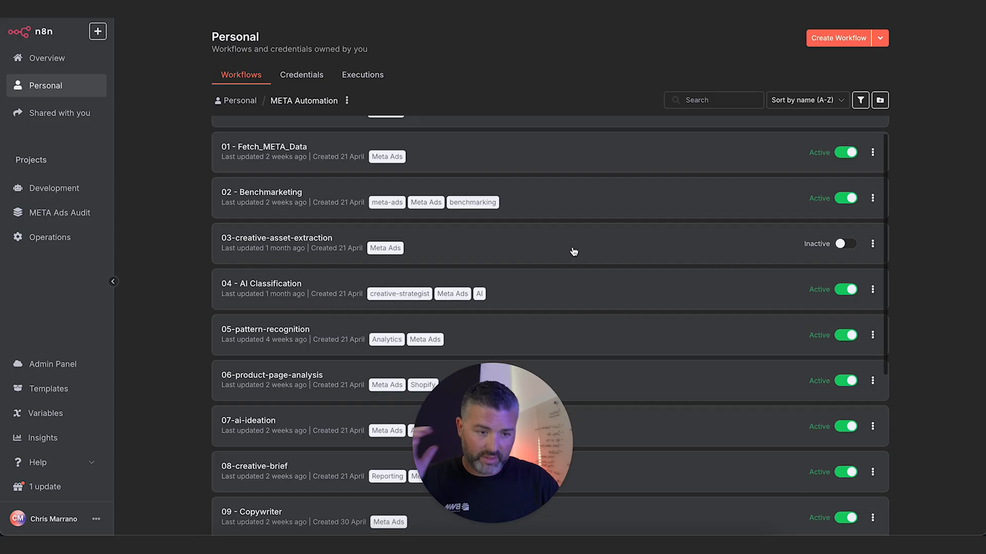
scroll(up, 3)
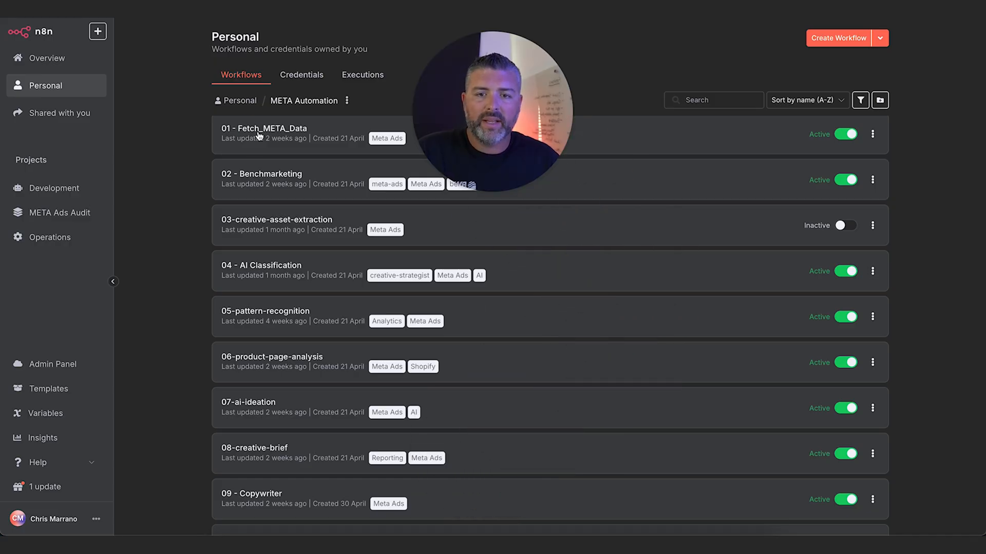
click(263, 128)
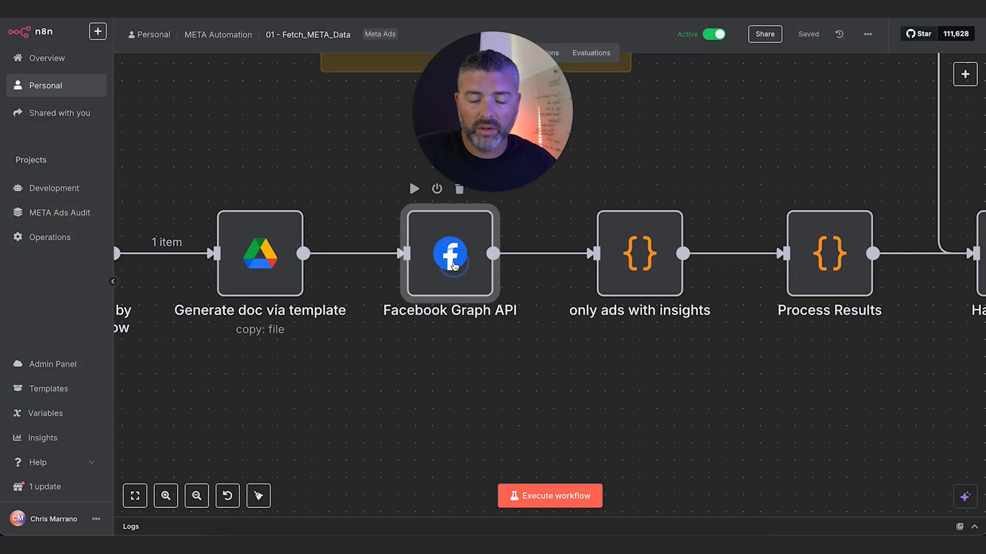
Inspect the Facebook Graph API node's settings, then return to the META Automation workflow list.
double_click(450, 256)
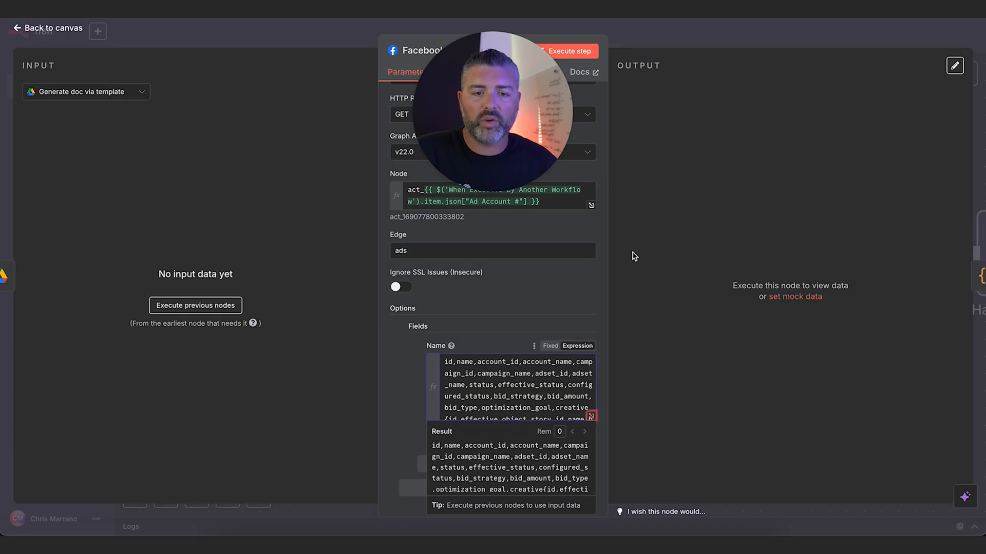
click(48, 29)
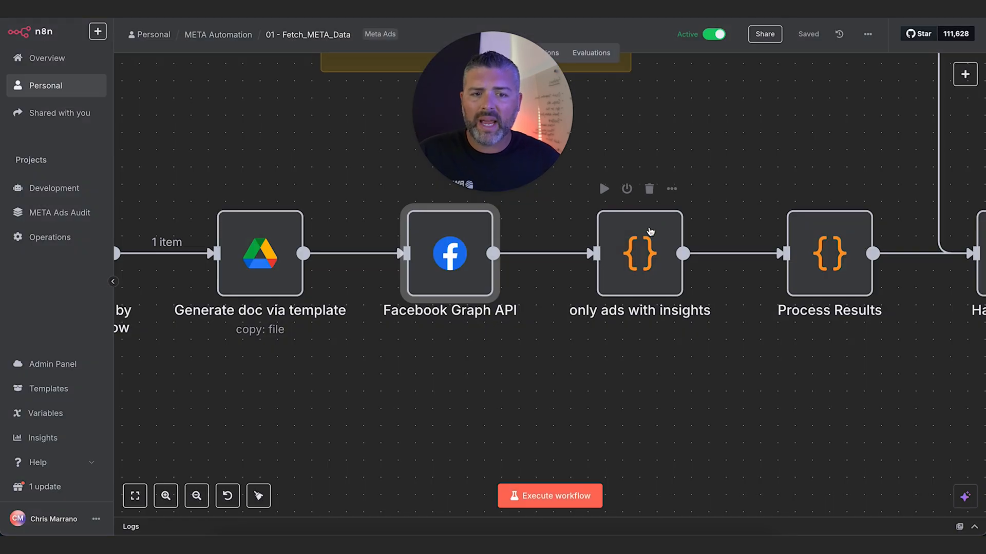
click(196, 494)
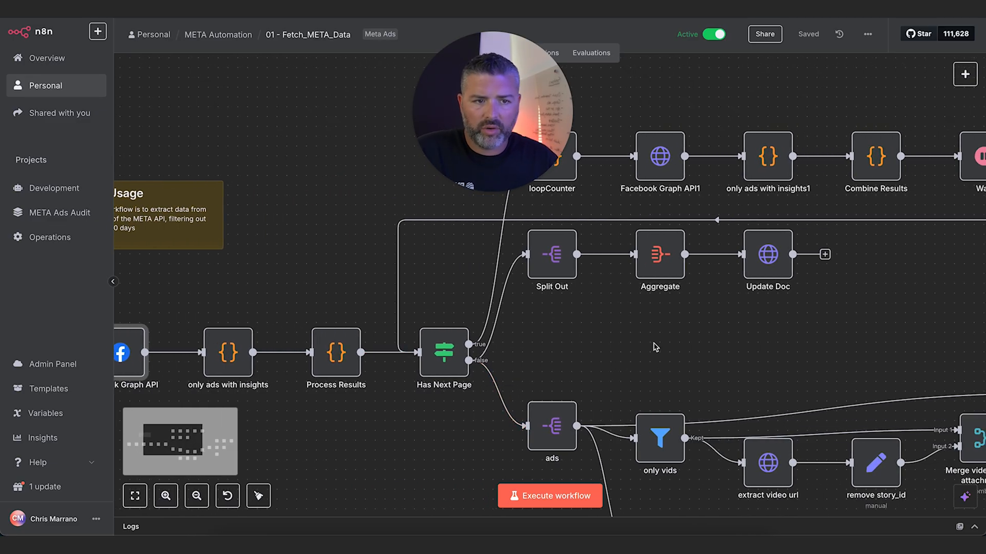
scroll(down, 3)
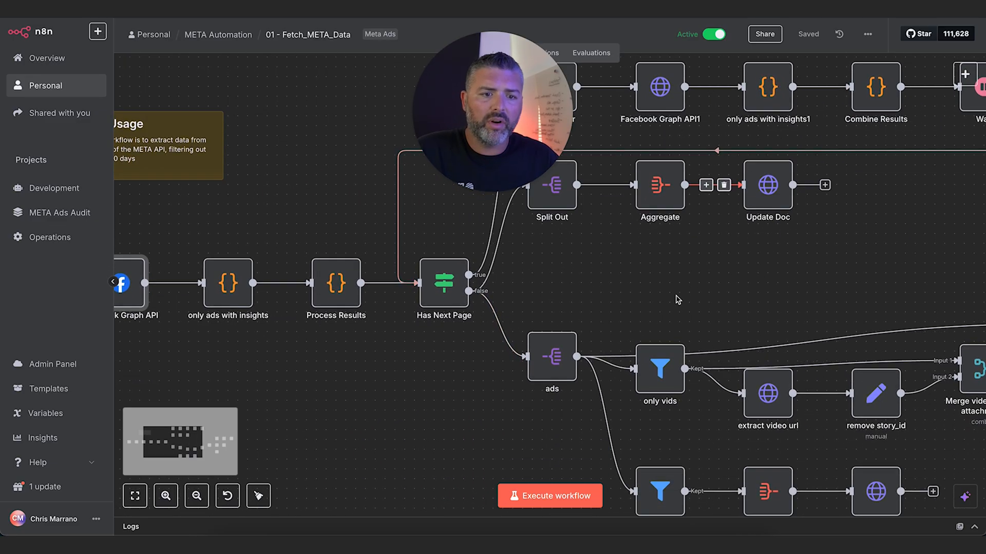
scroll(down, 3)
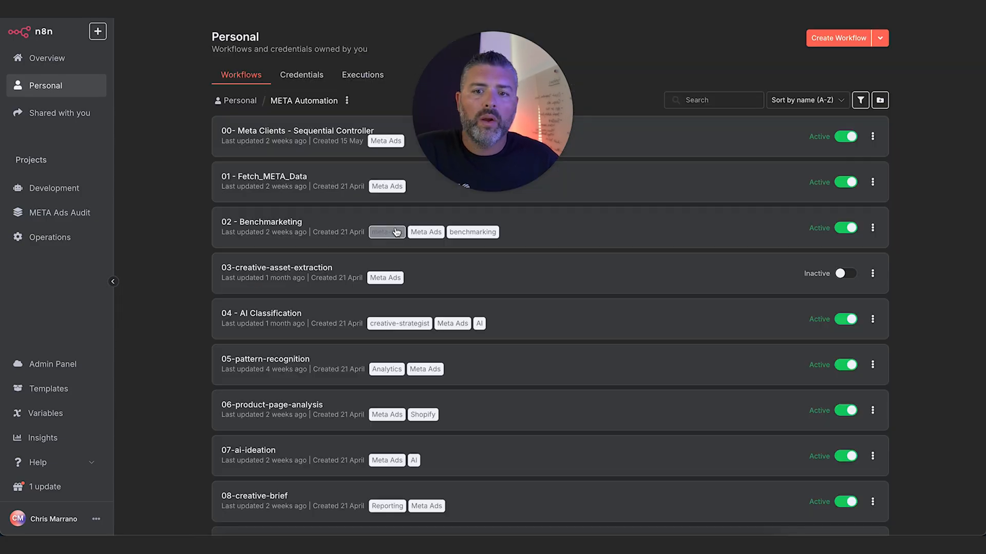
click(262, 221)
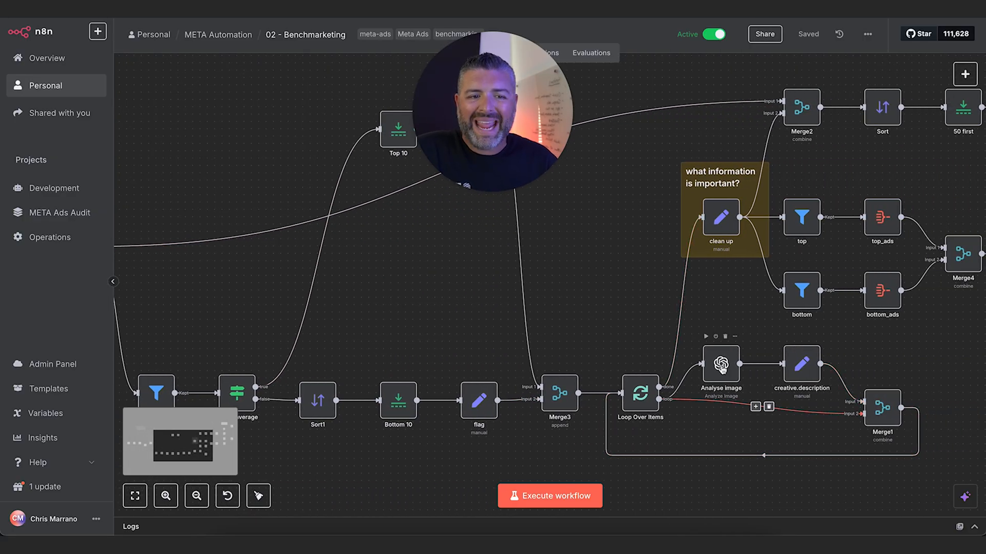
double_click(720, 364)
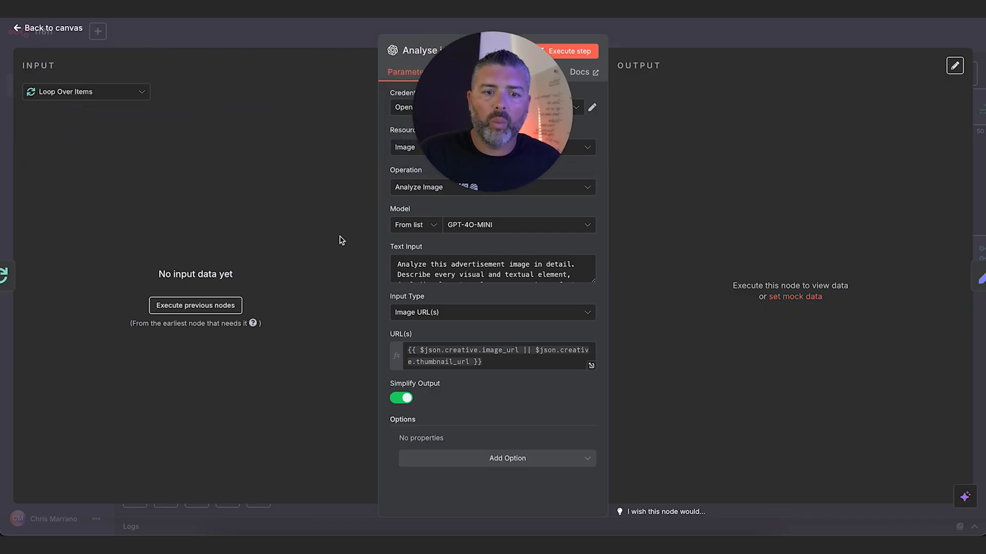
click(46, 27)
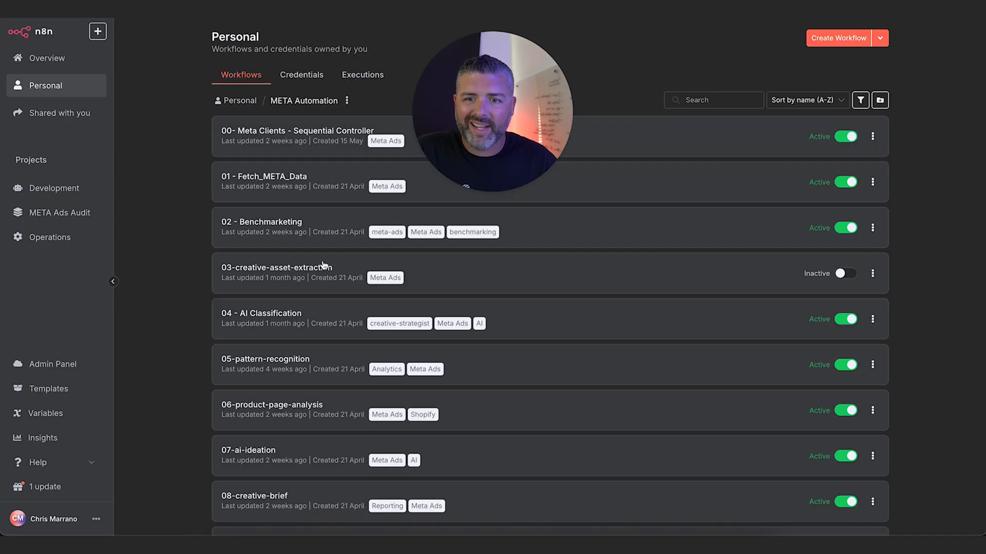
Open 04 - AI Classification and load its latest execution (Jun 23, 04:09:54) from Executions.
scroll(down, 3)
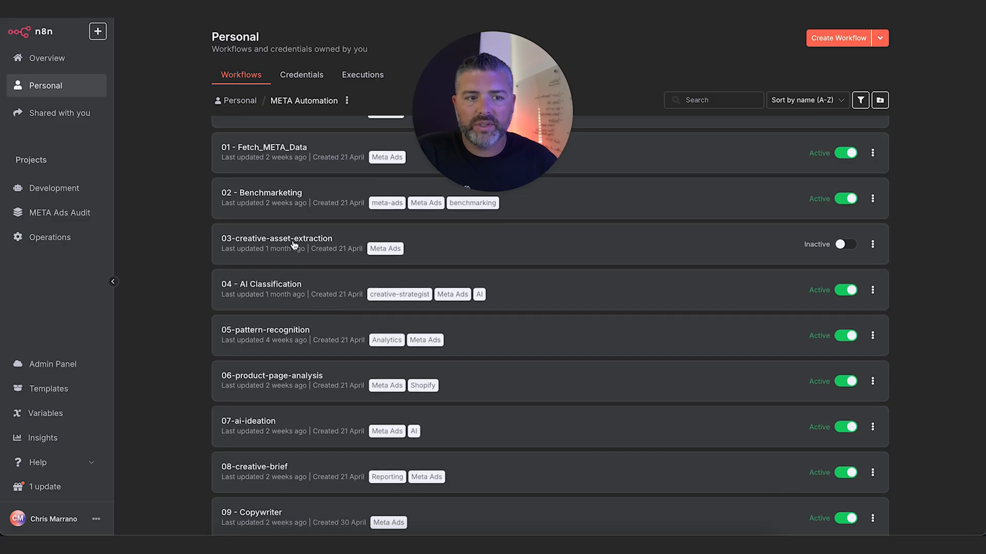
click(276, 238)
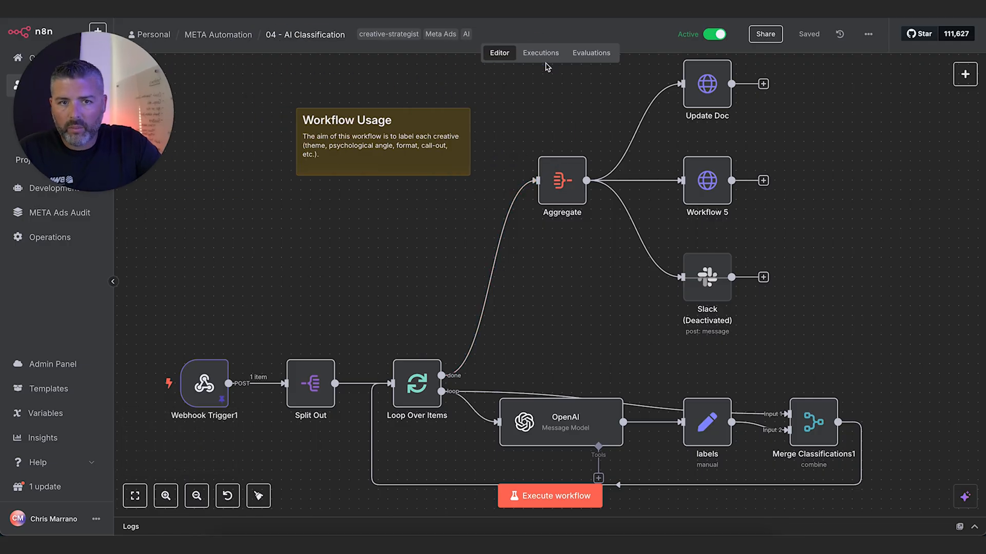
click(540, 52)
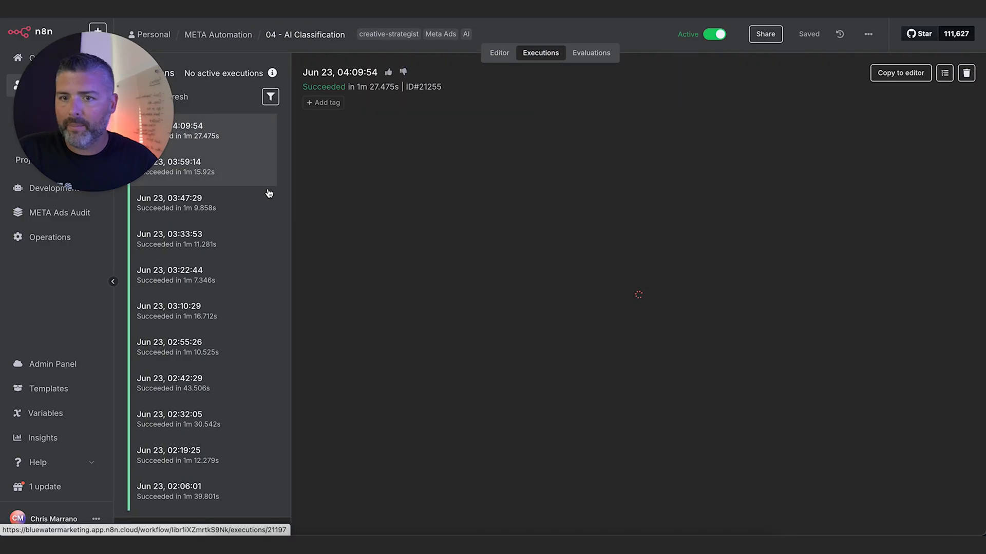
click(183, 130)
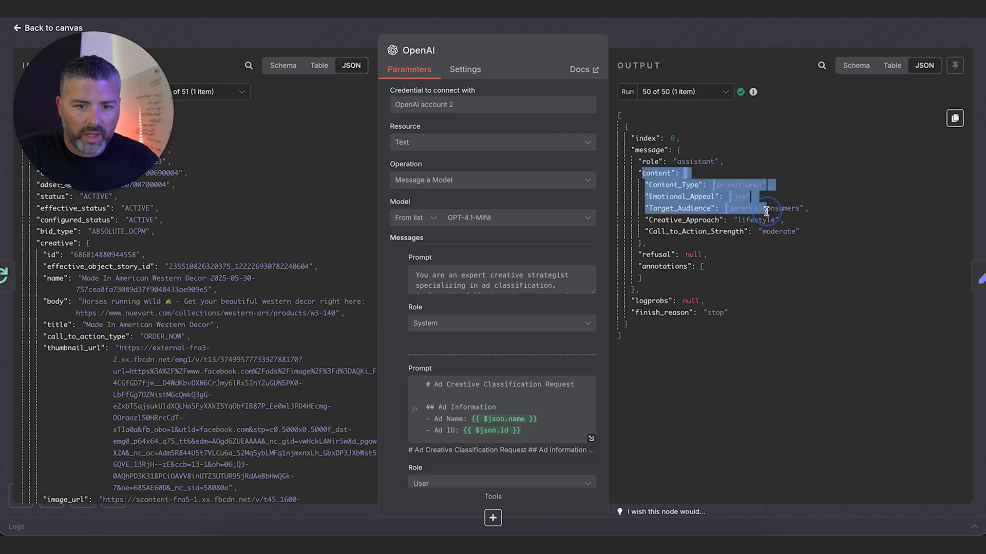
Review the OpenAI node's output — joy emotional appeal, lifestyle creative approach — in schema view.
scroll(down, 3)
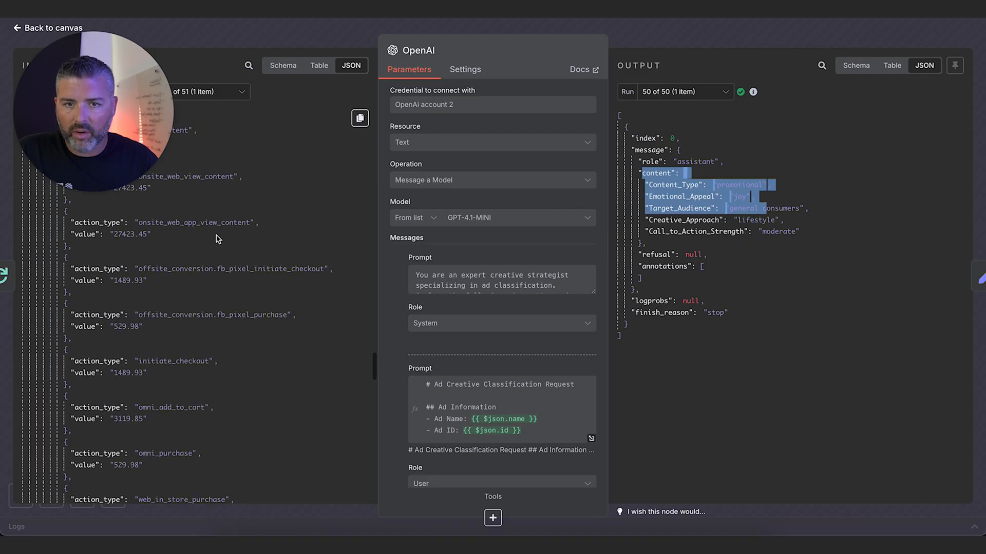
scroll(down, 3)
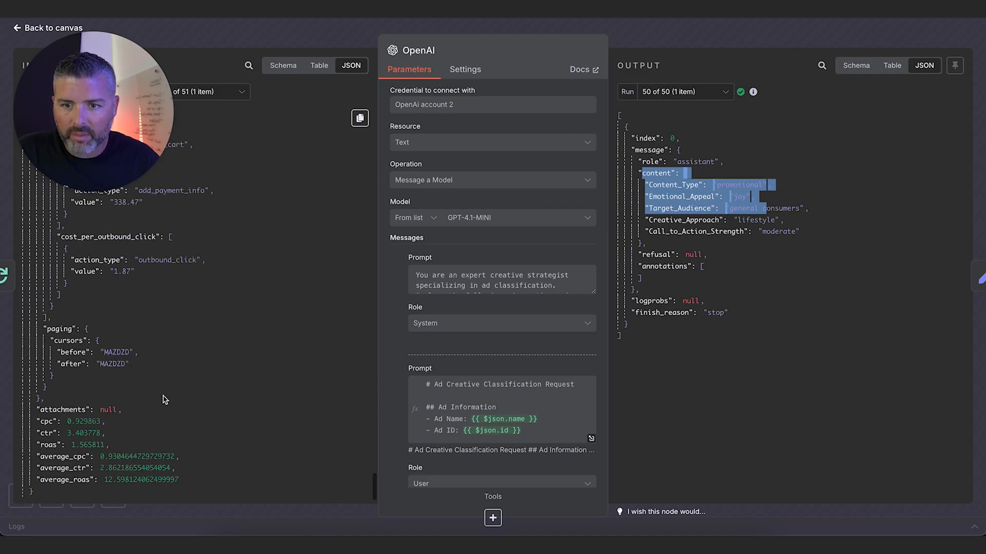
scroll(up, 3)
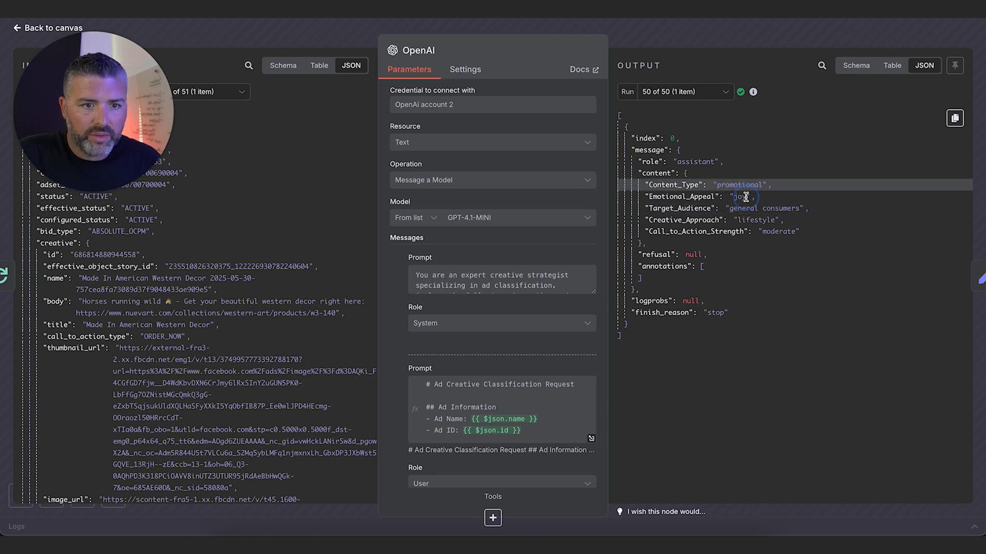
double_click(757, 208)
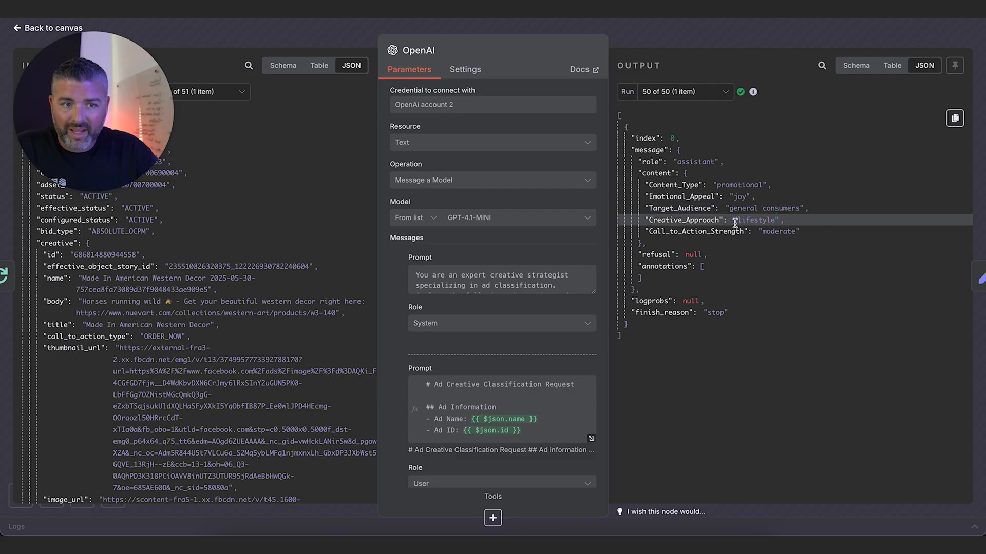
double_click(777, 231)
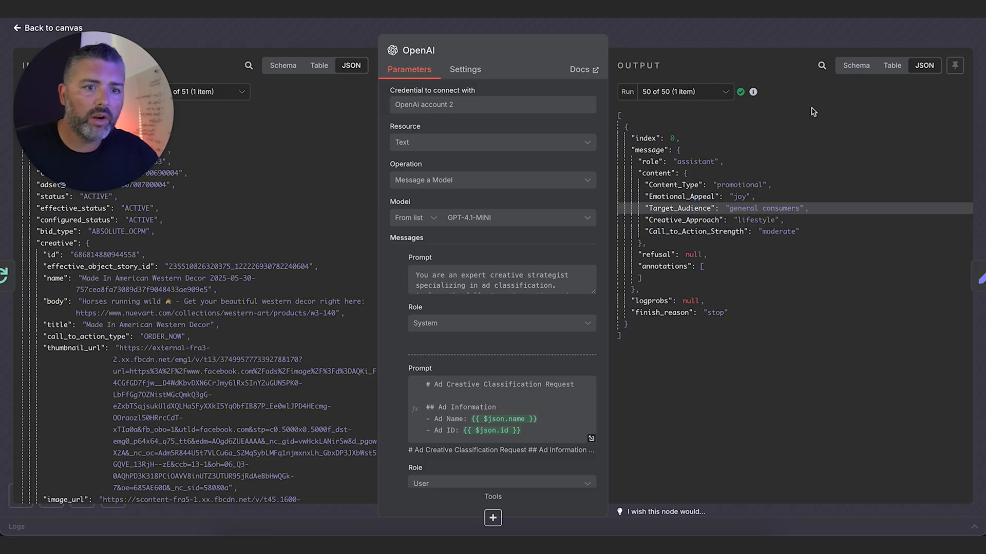
click(855, 66)
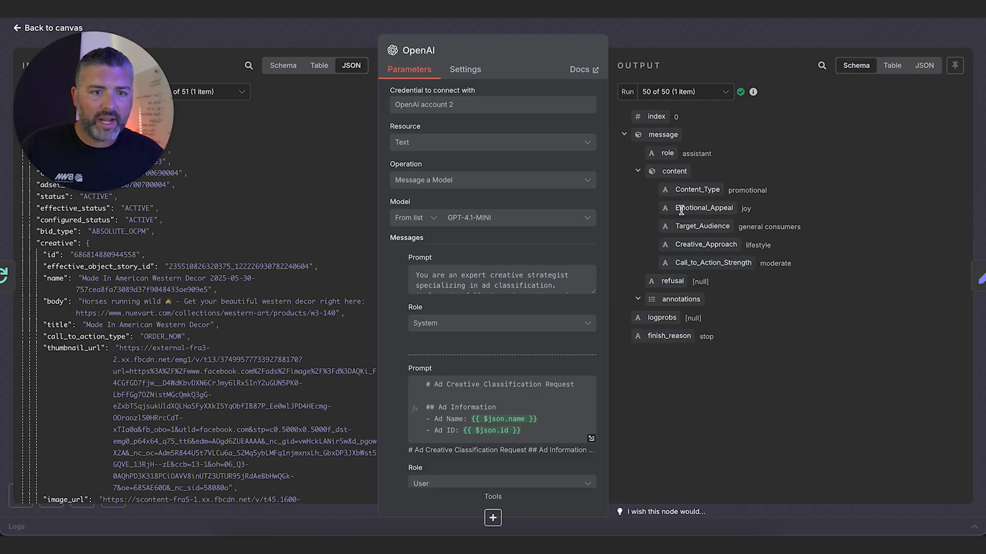
Compare run 46's raw JSON and other runs' labels (security, Content_Type) across earlier executions.
click(678, 91)
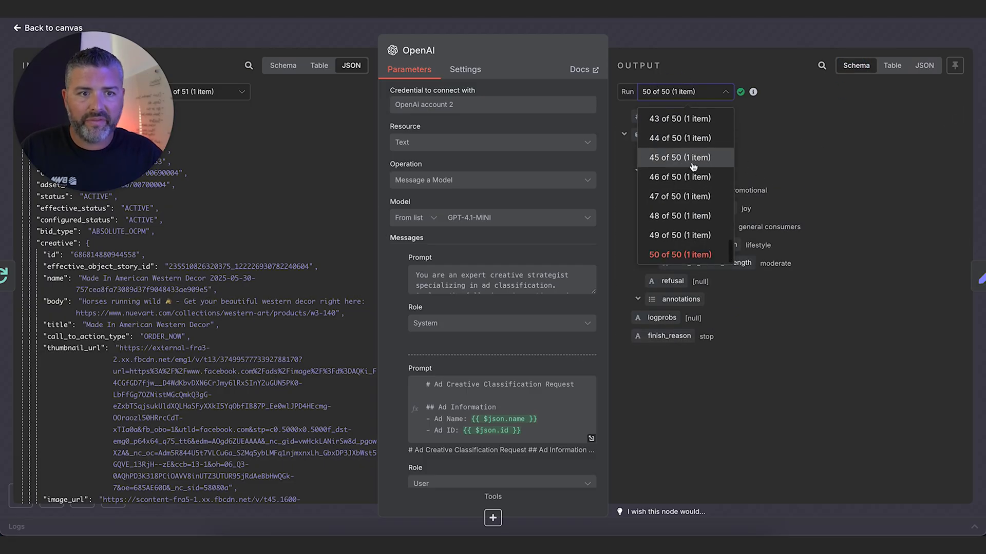
click(679, 177)
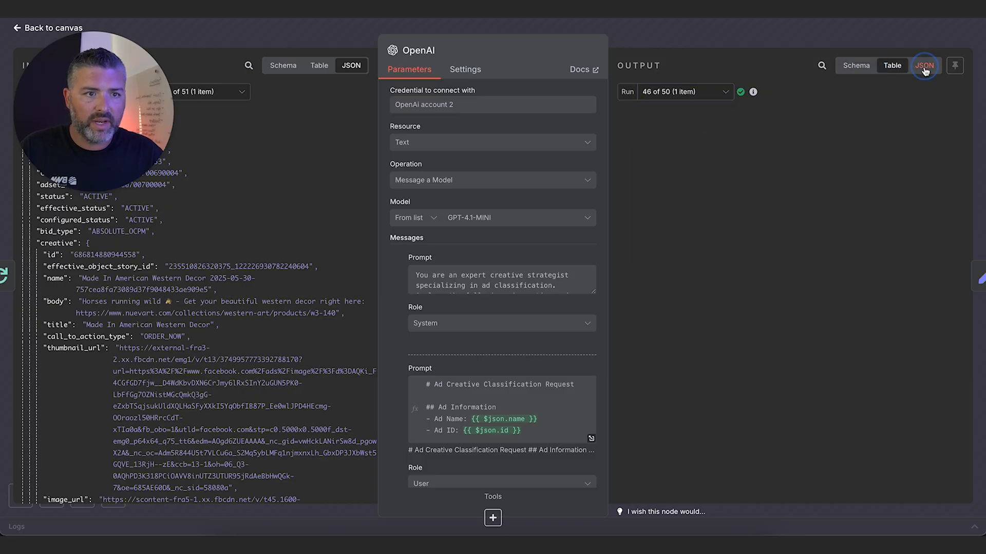
click(924, 65)
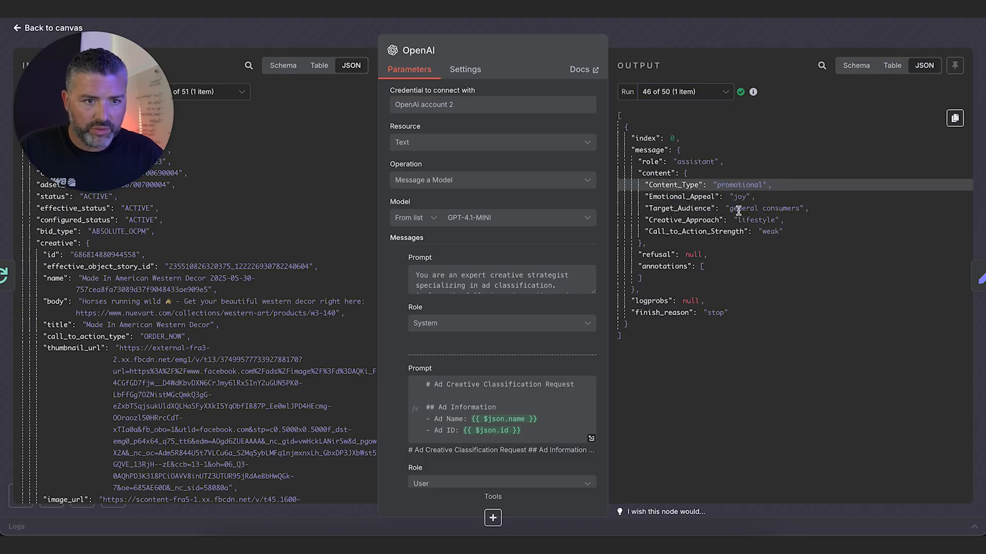
click(682, 92)
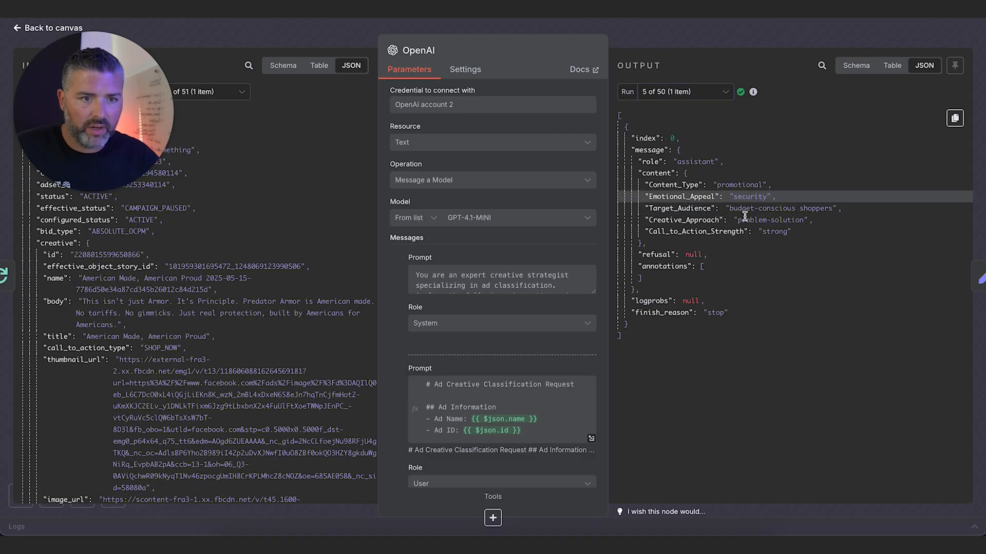
double_click(768, 220)
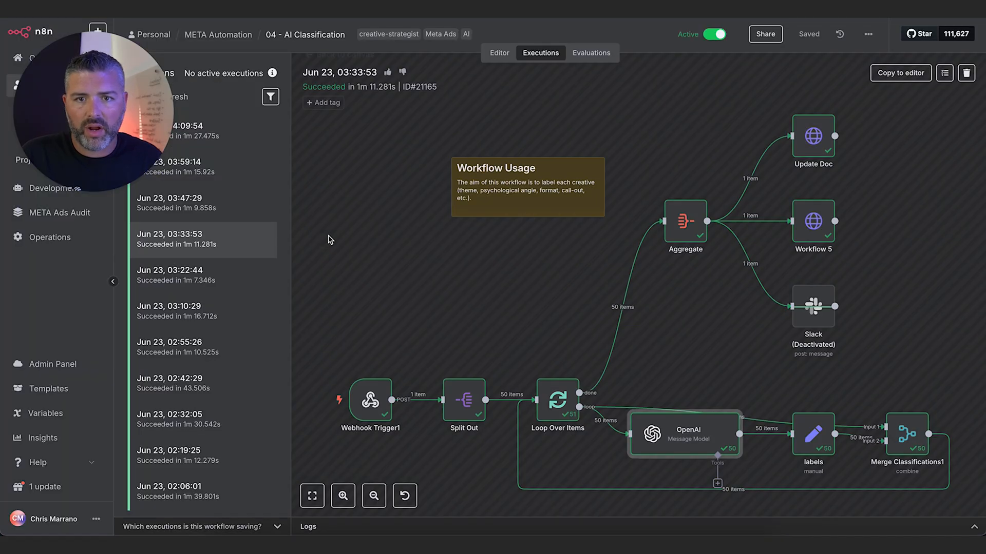
click(178, 383)
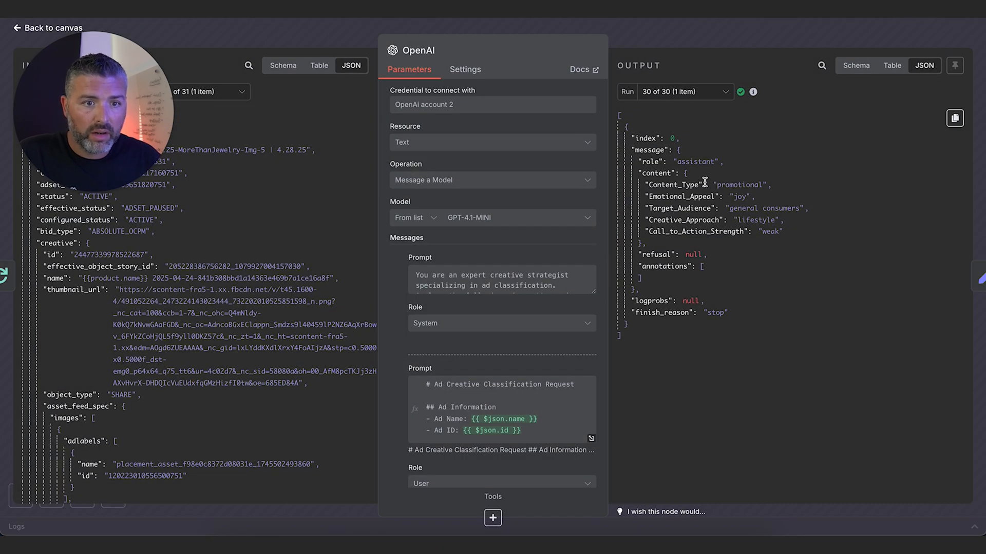
double_click(764, 208)
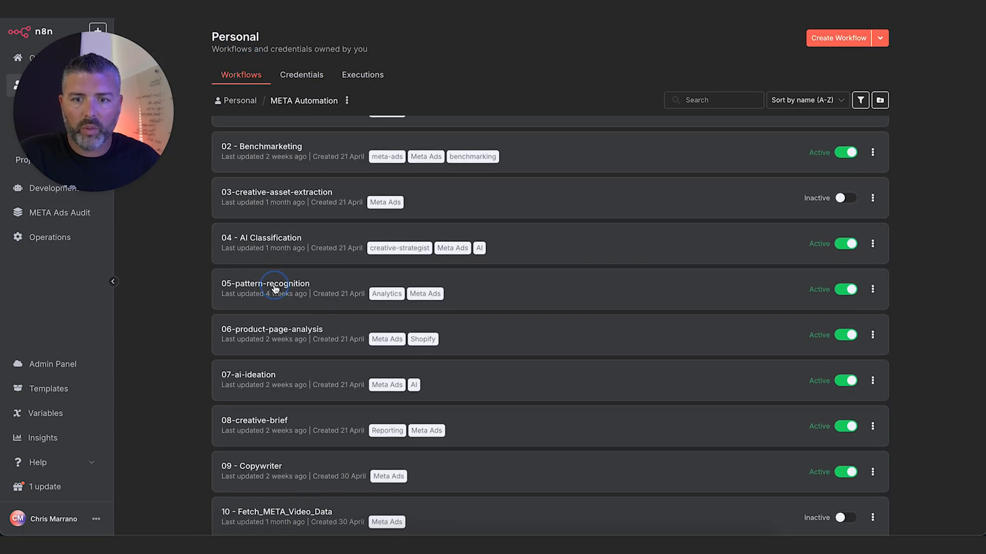
Open 05-pattern-recognition's 04:00:30 execution and show Basic LLM Chain1's trait results.
click(265, 284)
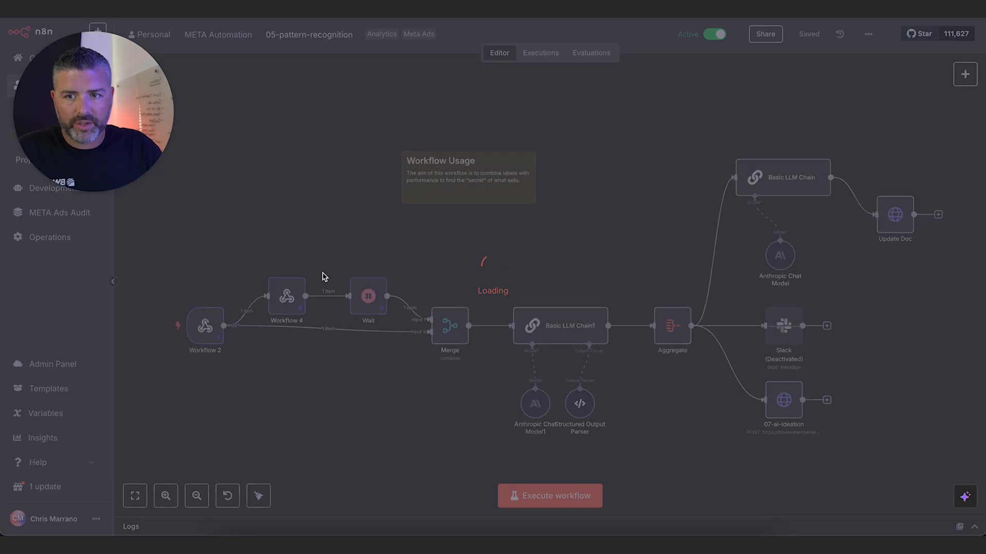
click(539, 53)
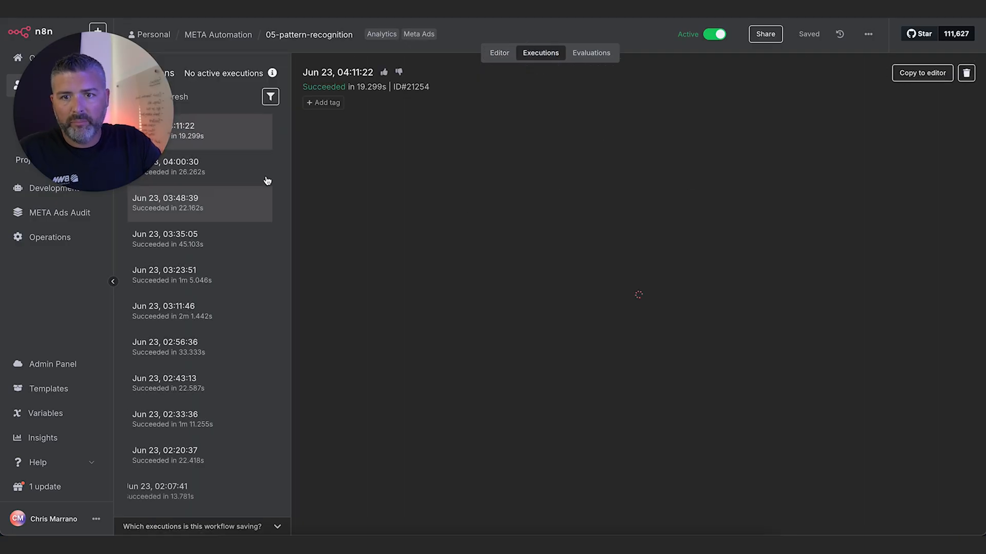
click(183, 166)
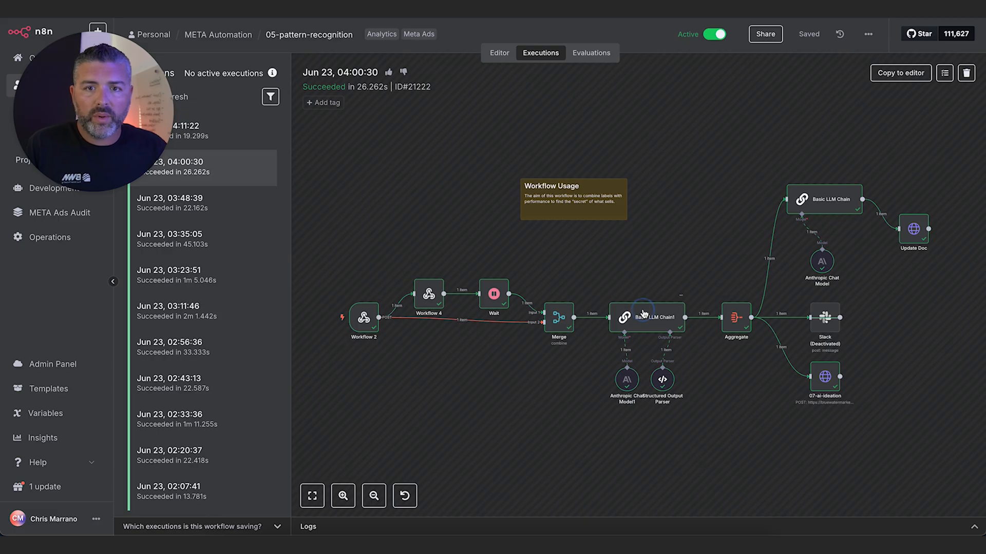
double_click(641, 318)
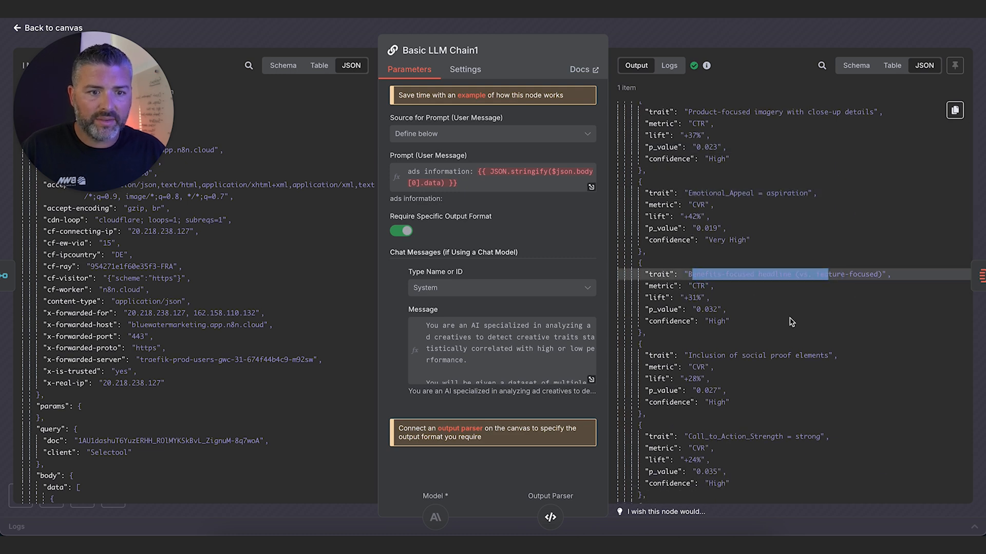
Read the detected traits and expand the system Message to view the full analysis prompt.
scroll(down, 3)
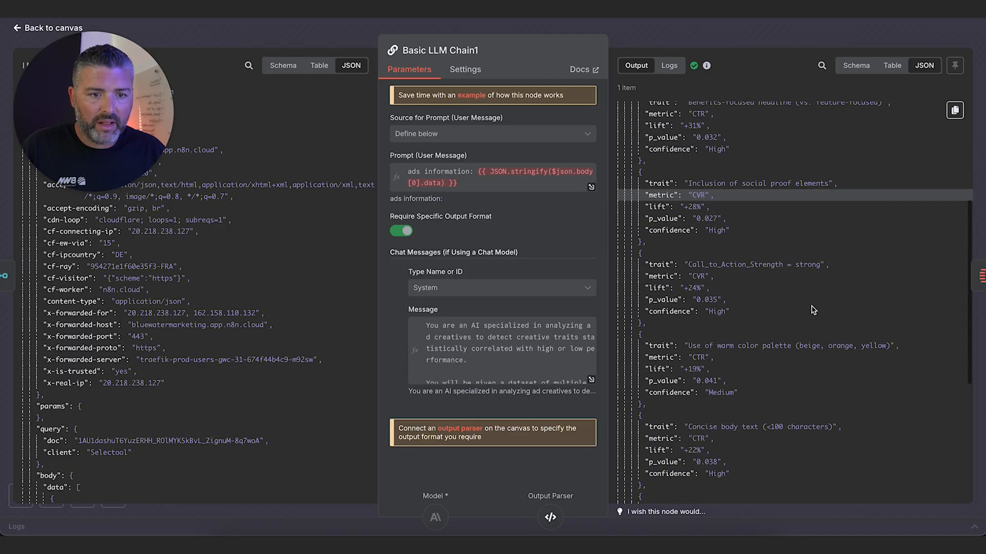
scroll(down, 3)
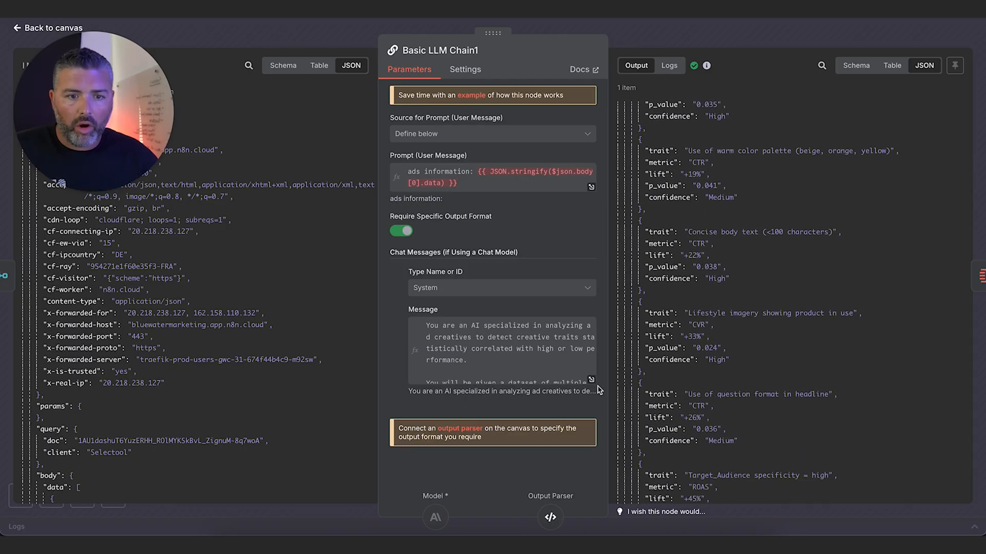
click(589, 379)
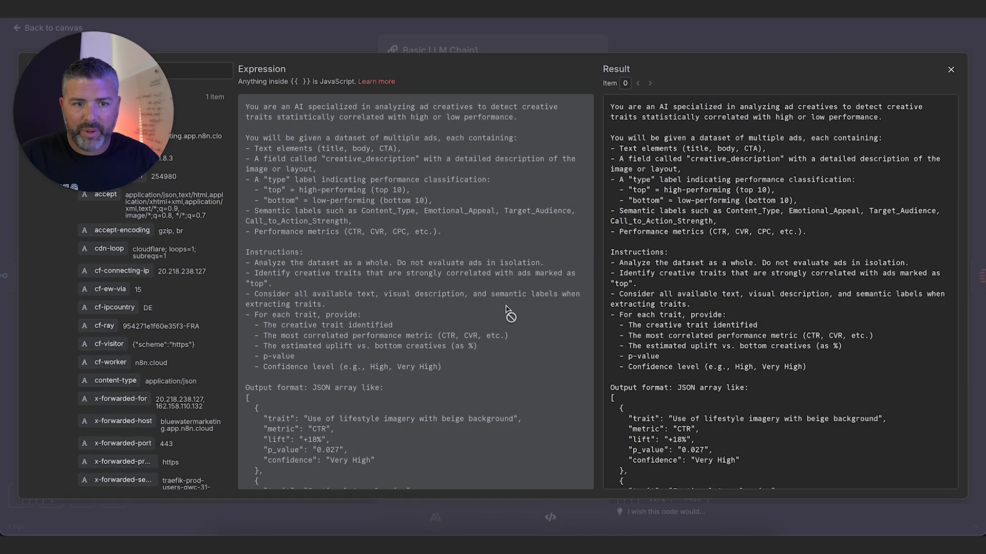
scroll(down, 3)
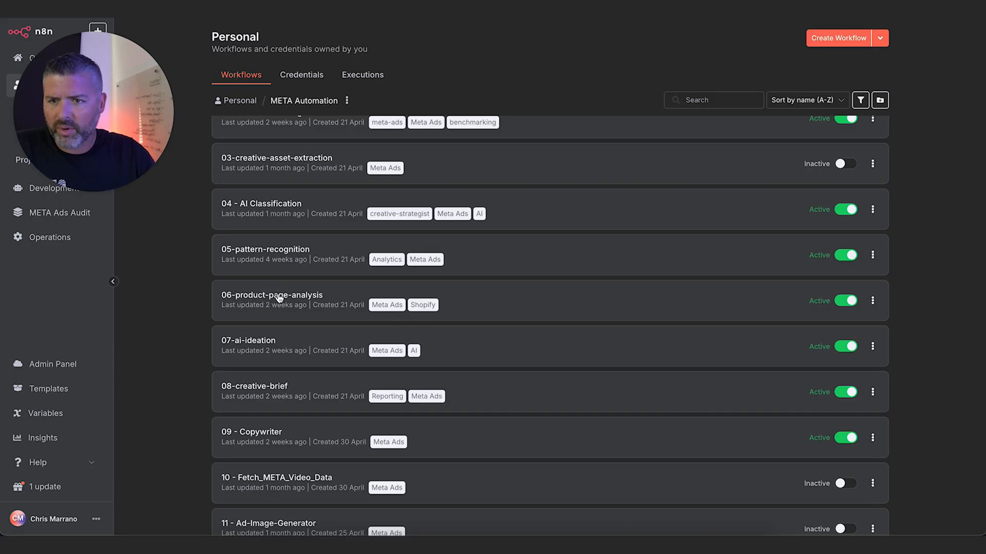
mouse_move(278, 301)
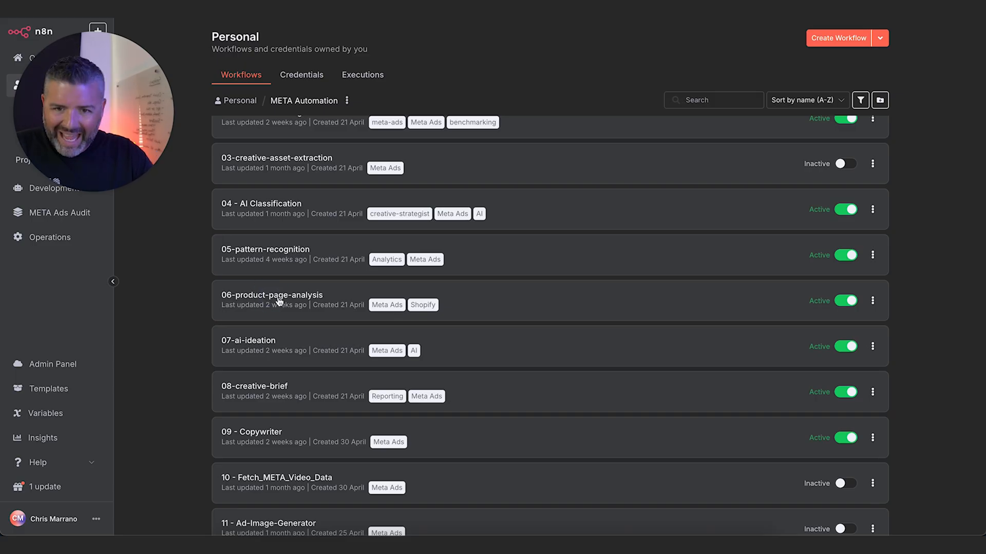
Open 07-ai-ideation and read the New ad ideas step's prompt and generated ad concepts.
click(271, 294)
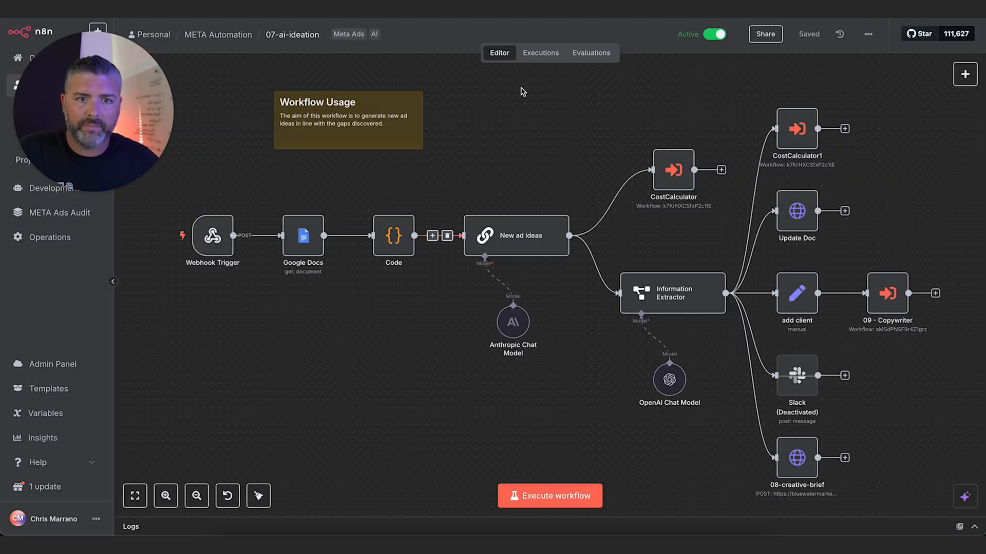
click(539, 52)
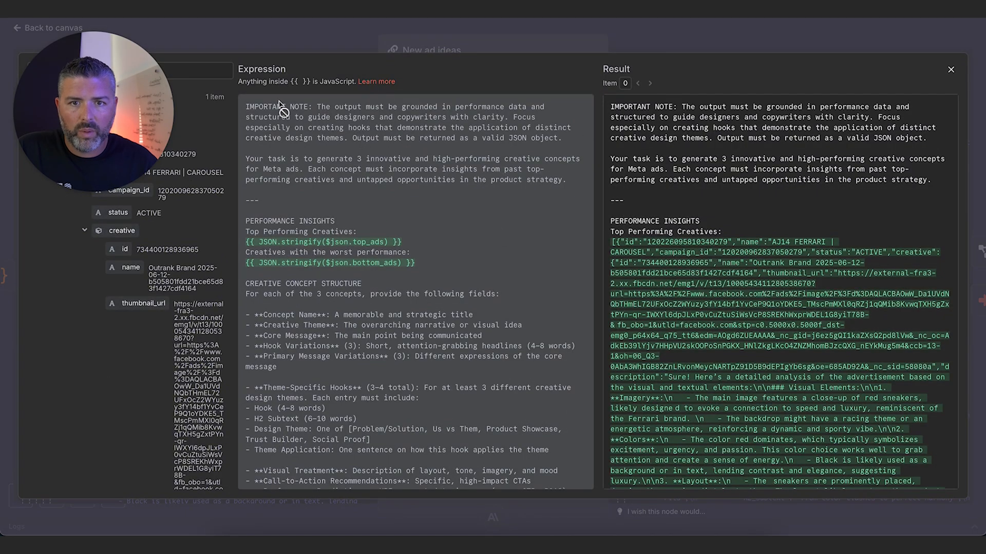
scroll(down, 3)
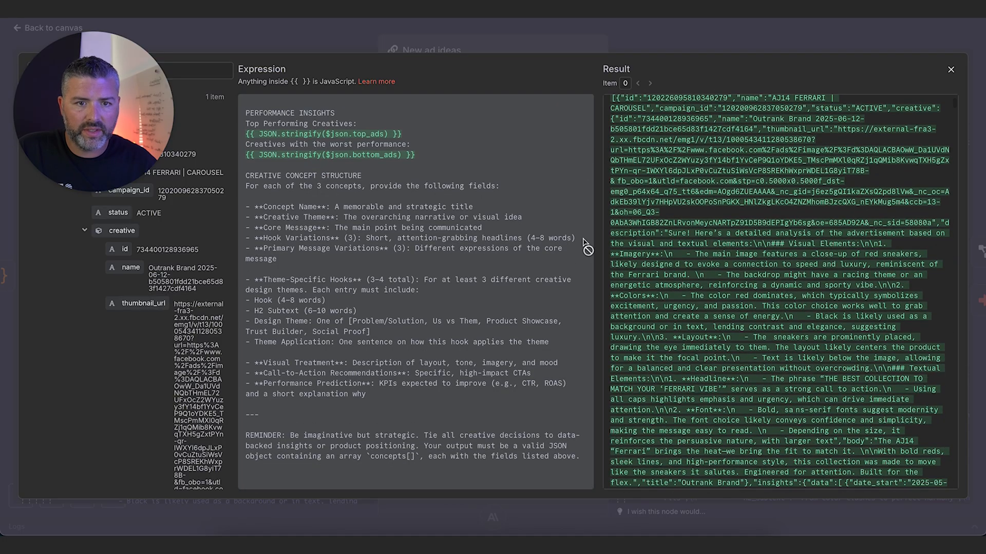
scroll(down, 3)
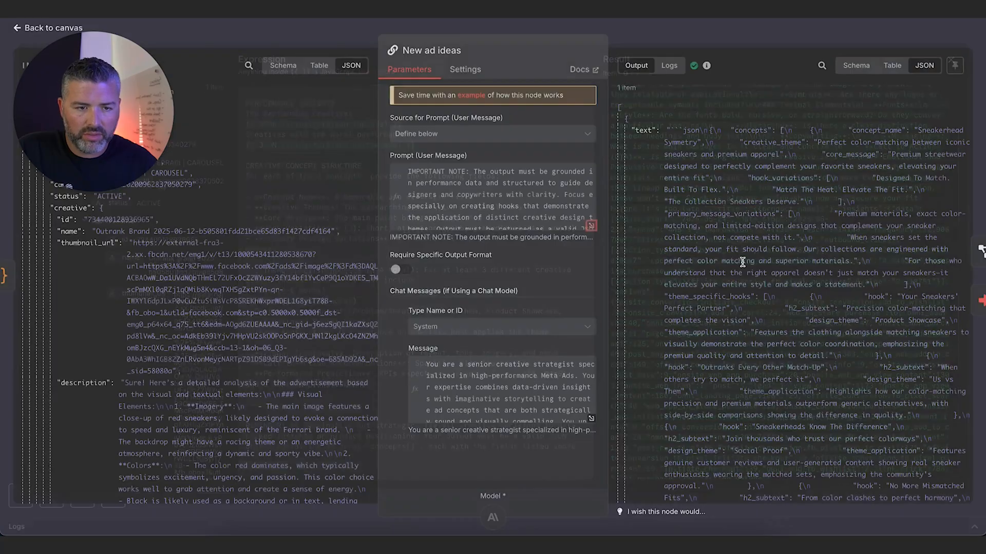
View the Information Extractor's structured concepts such as Sneakerhead Symmetry and Limited-Edition Urgency.
click(47, 27)
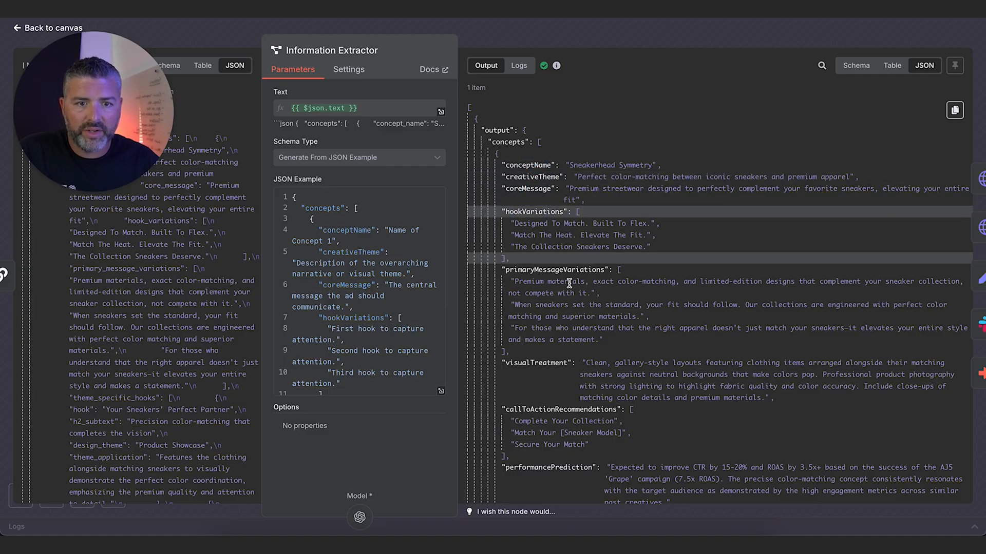
scroll(down, 3)
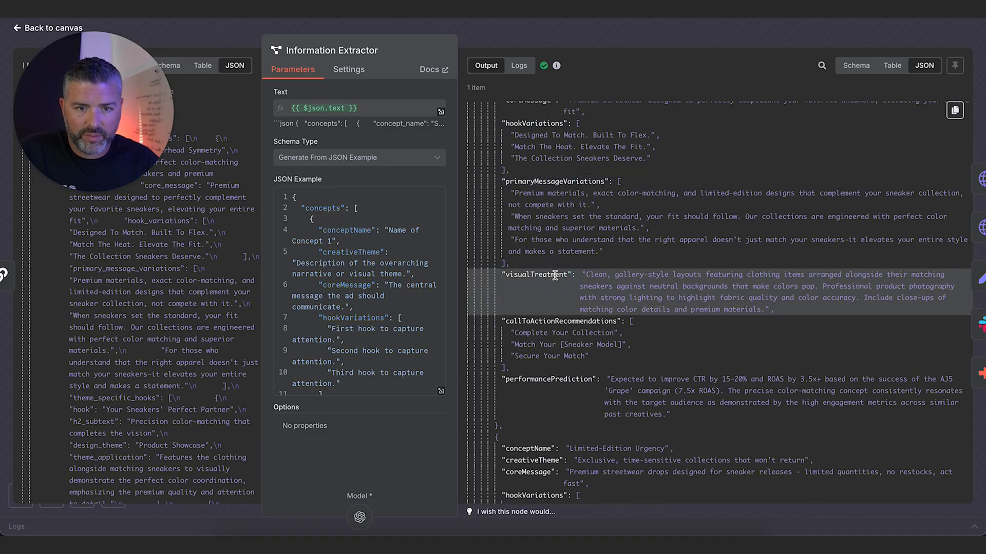
scroll(down, 3)
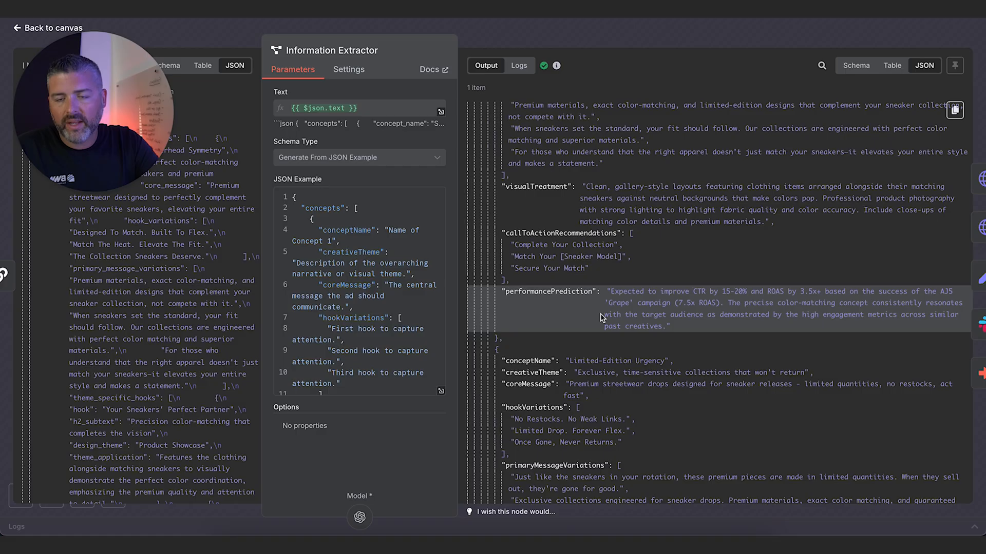
mouse_move(671, 299)
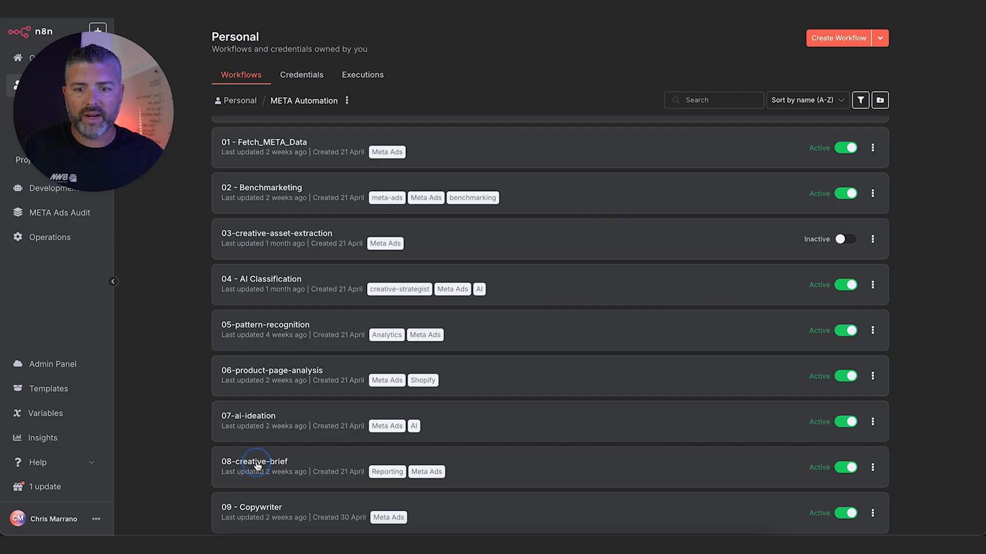
Open 08-creative-brief's Jun 16, 11:59:20 run and read the Basic LLM Chain's HTML brief.
click(253, 460)
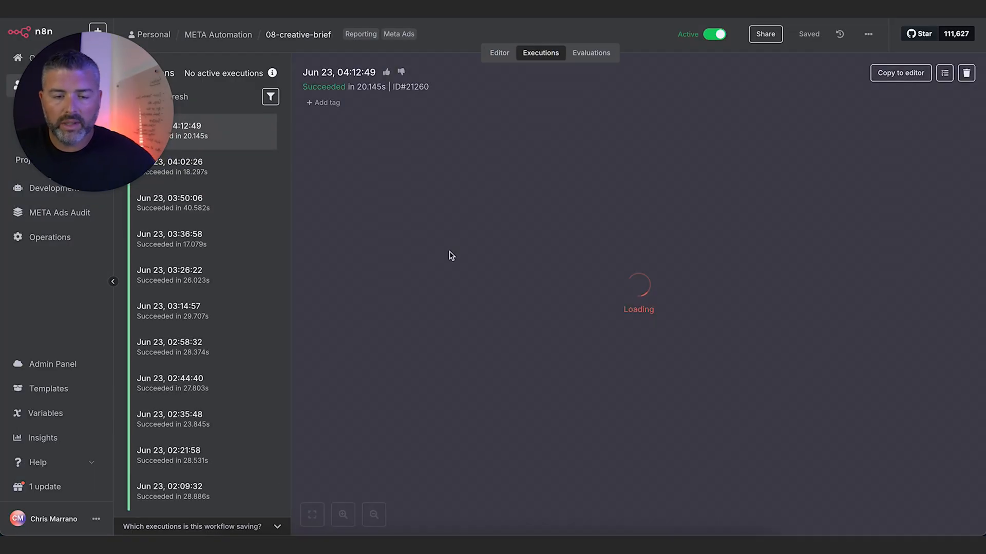
click(202, 411)
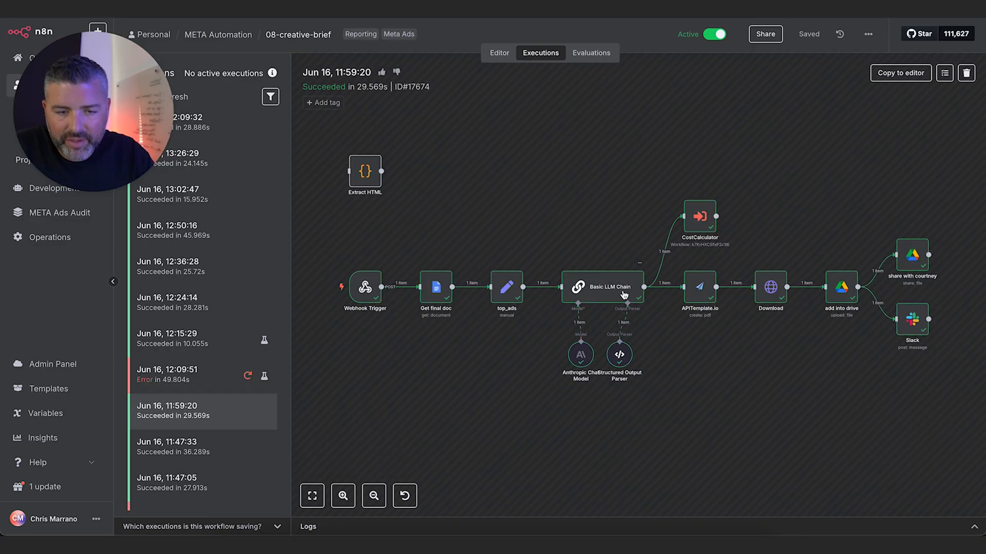
double_click(601, 287)
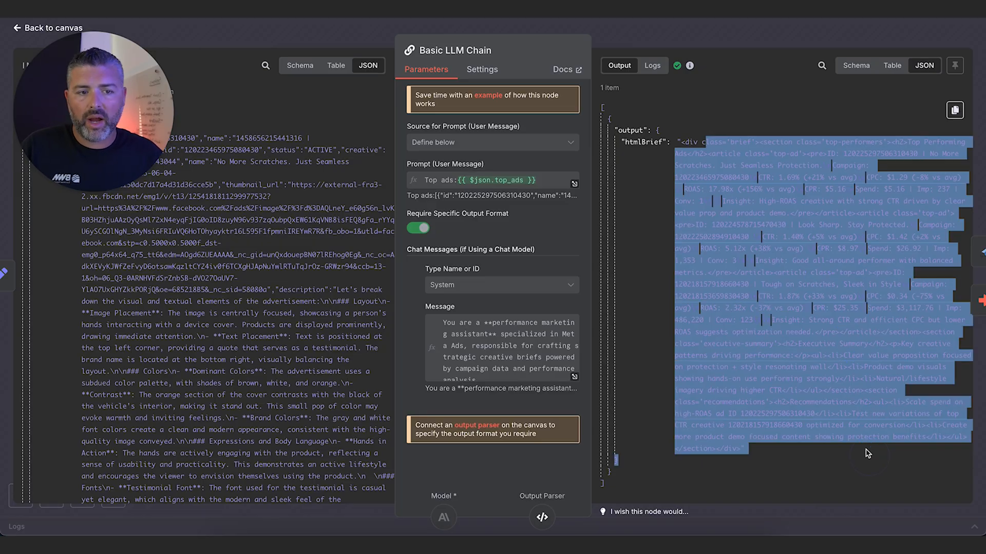
click(836, 367)
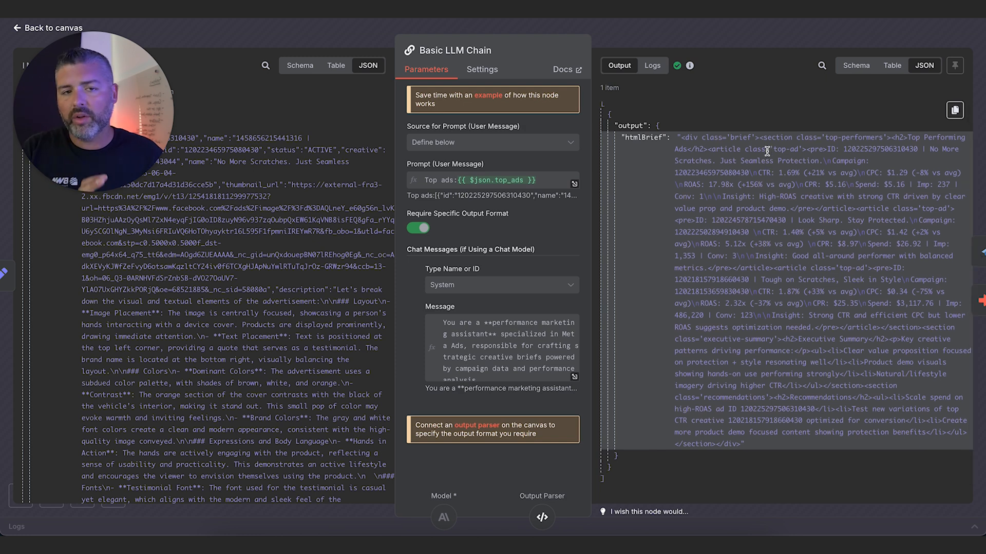
mouse_move(769, 106)
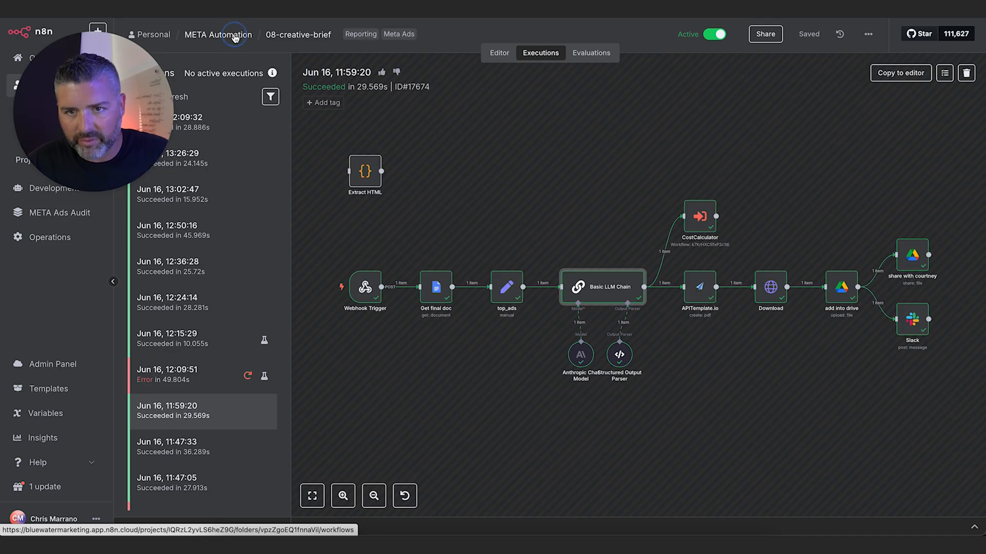
Return to the META Automation folder view to reach Operations' Ads Insights Flows and QuickWinsAgent.
click(499, 52)
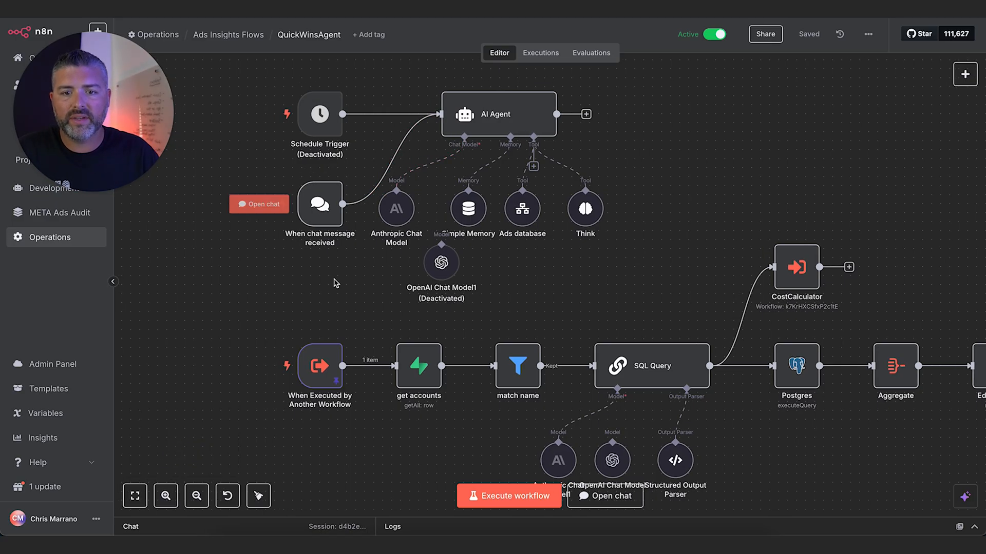
mouse_move(444, 244)
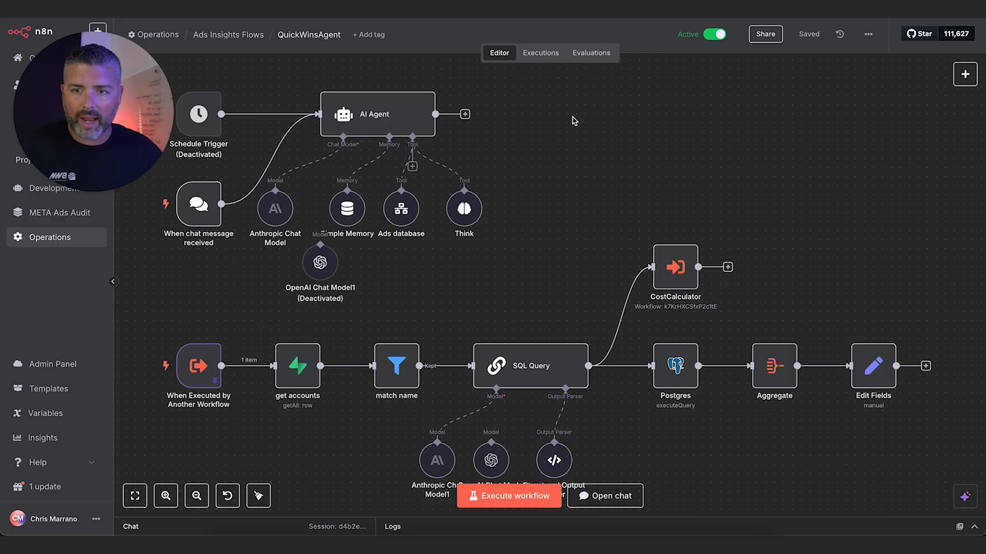
mouse_move(346, 225)
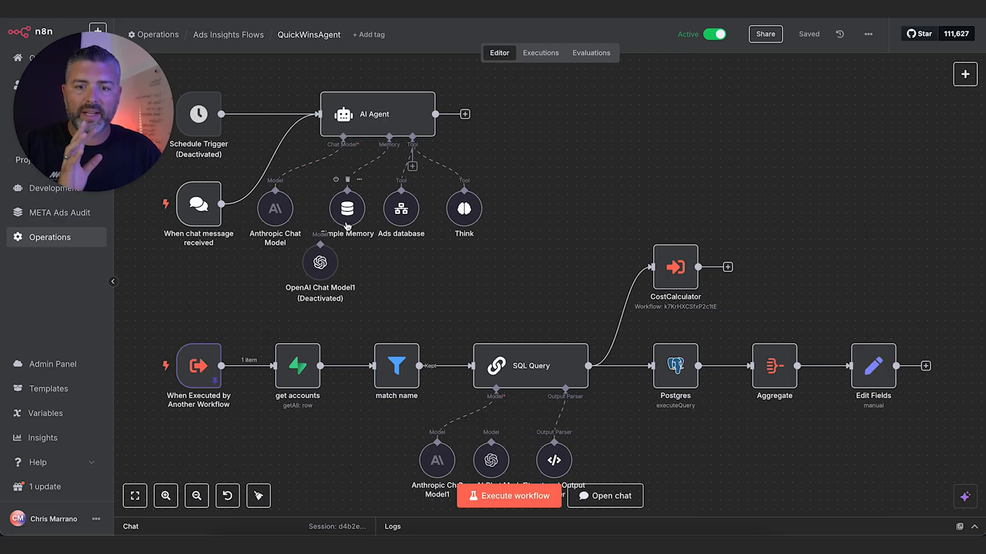
double_click(400, 208)
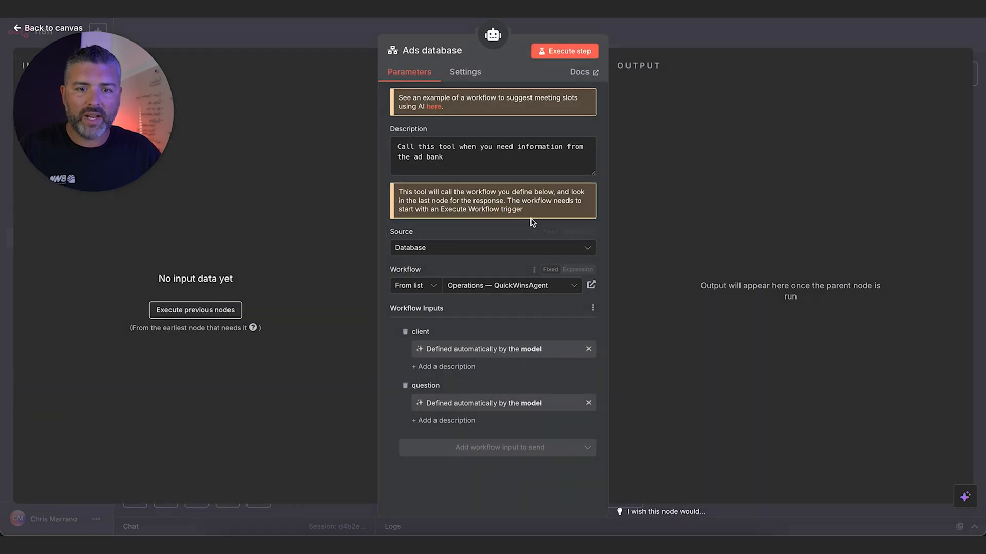
mouse_move(537, 194)
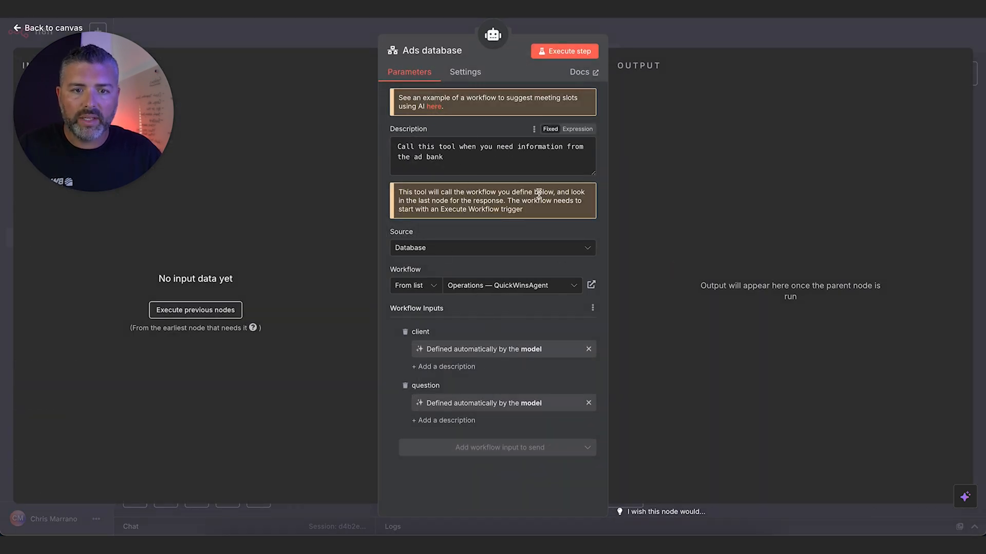
click(47, 28)
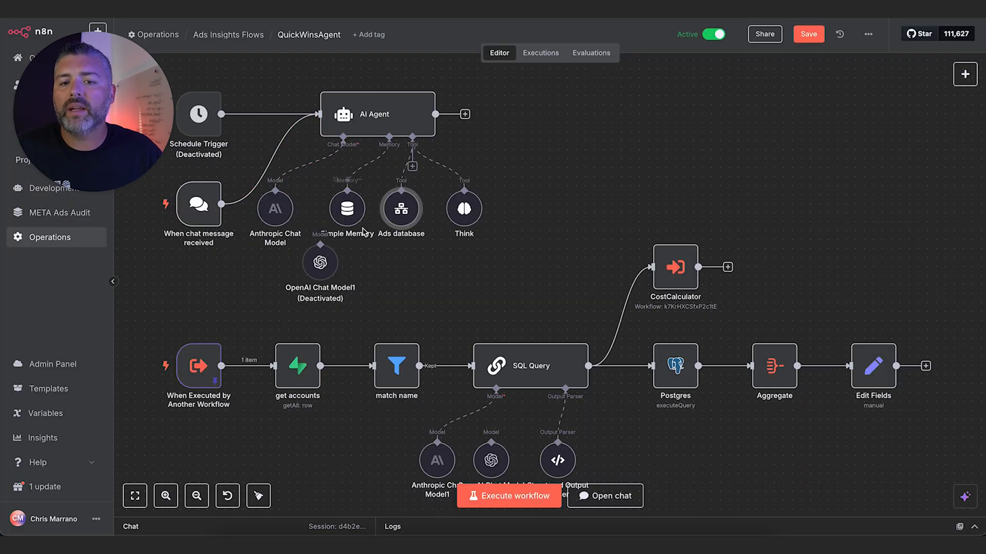
mouse_move(401, 210)
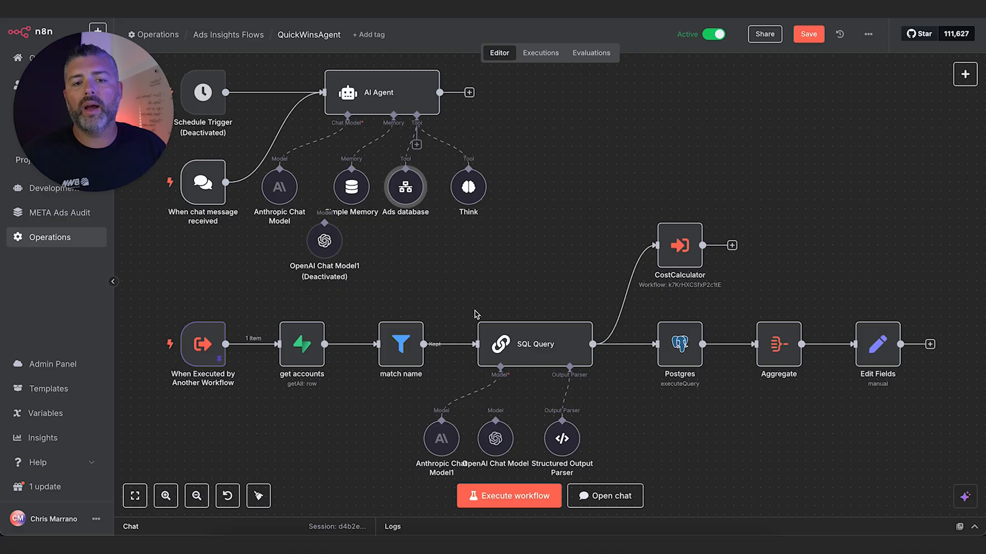
mouse_move(506, 289)
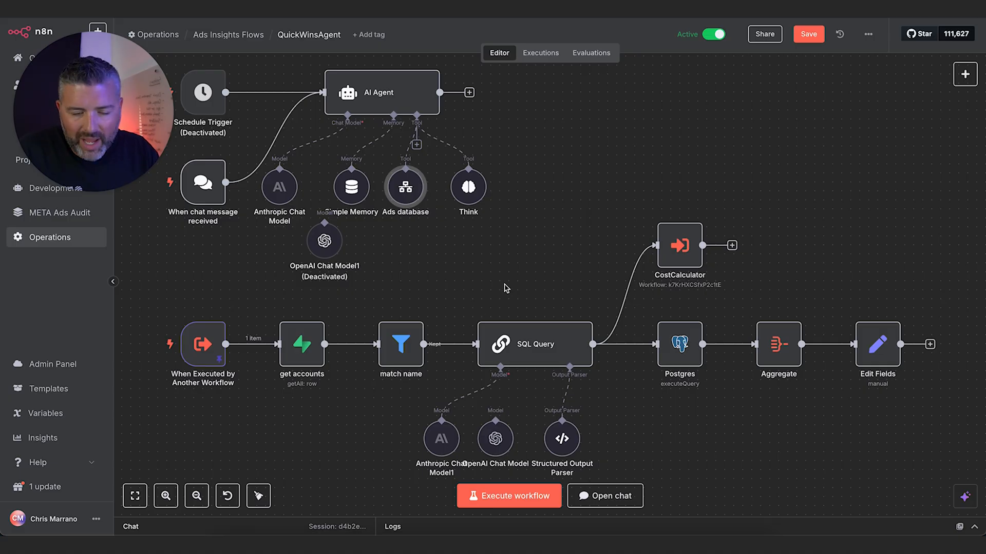